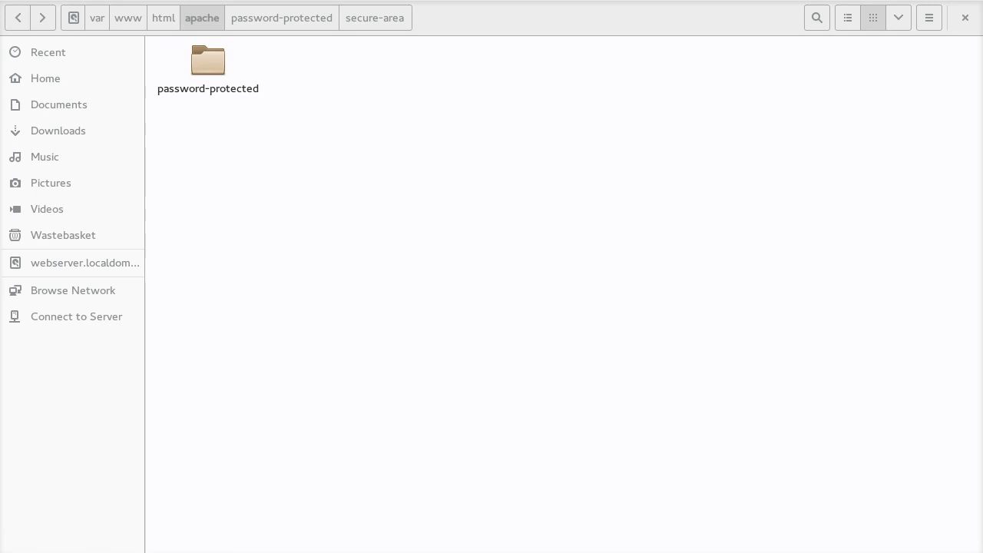
mouse_move(510, 291)
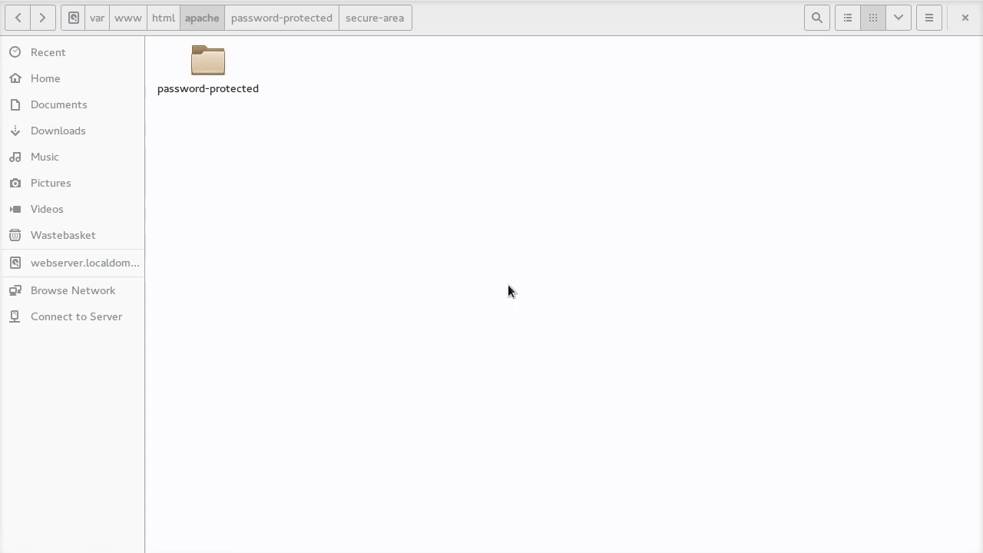
mouse_move(190, 75)
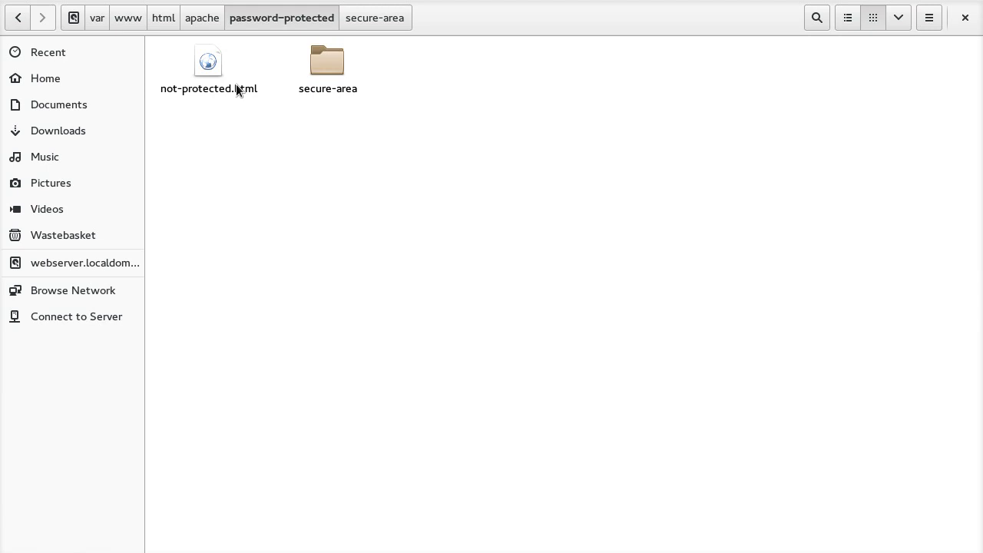
Open secure-area, then return to the password-protected folder via the path bar
double_click(328, 61)
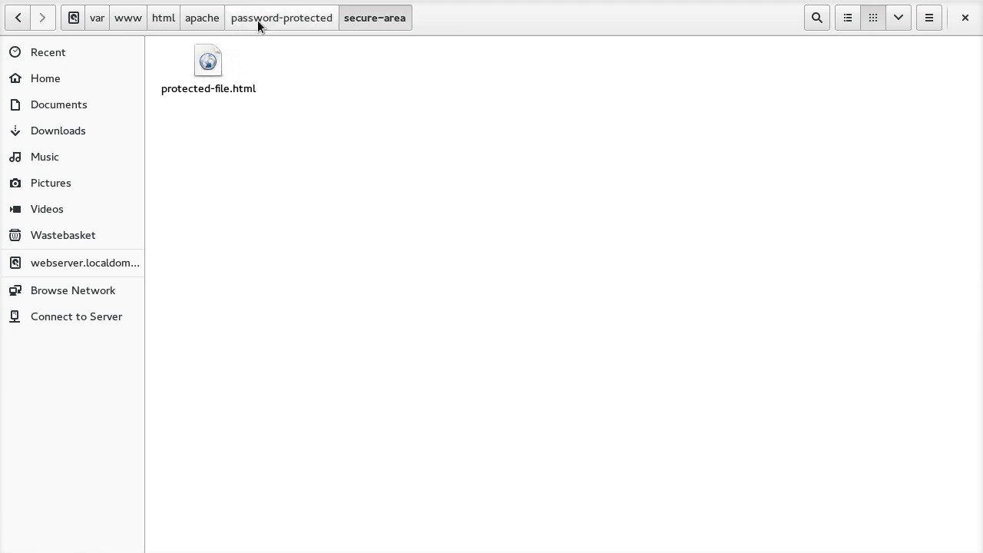
left_click(282, 17)
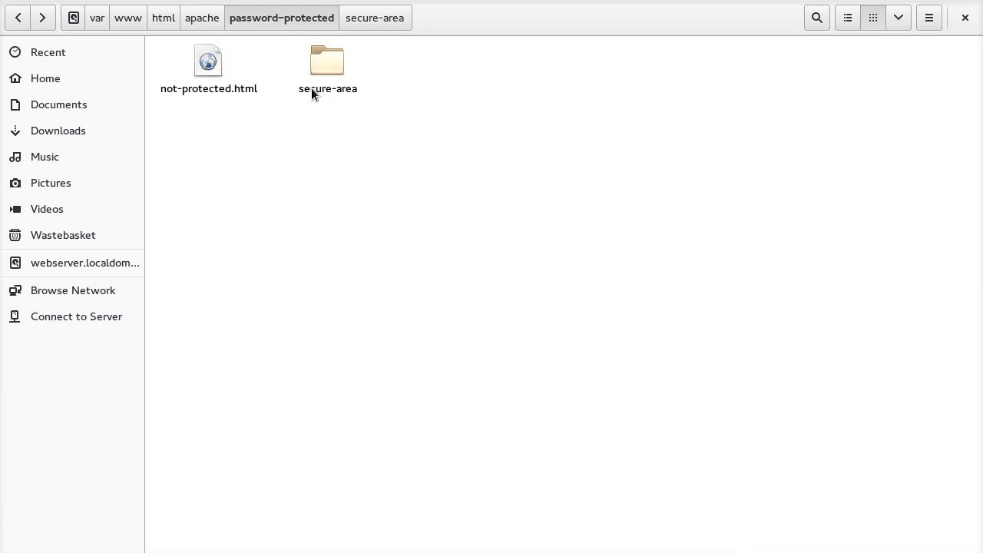
mouse_move(322, 111)
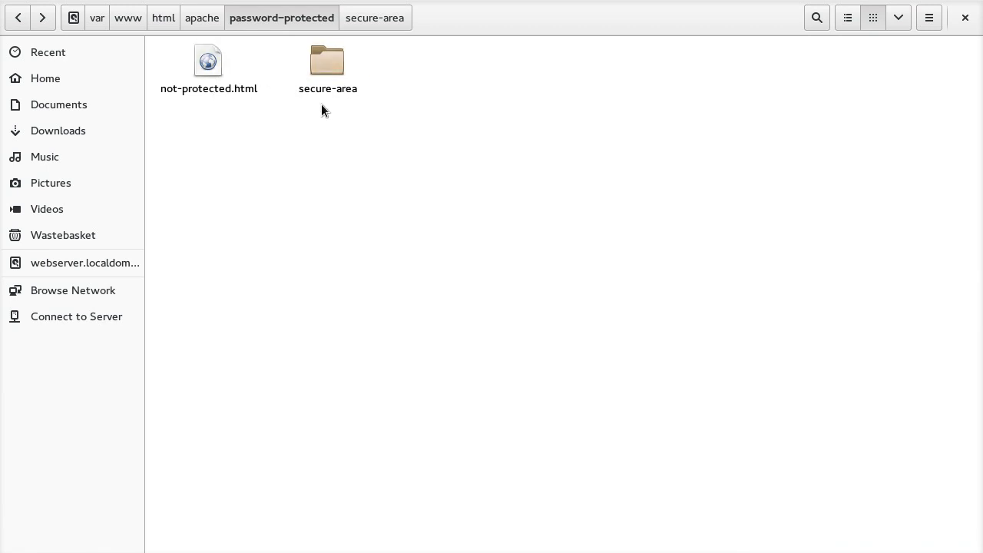
mouse_move(298, 196)
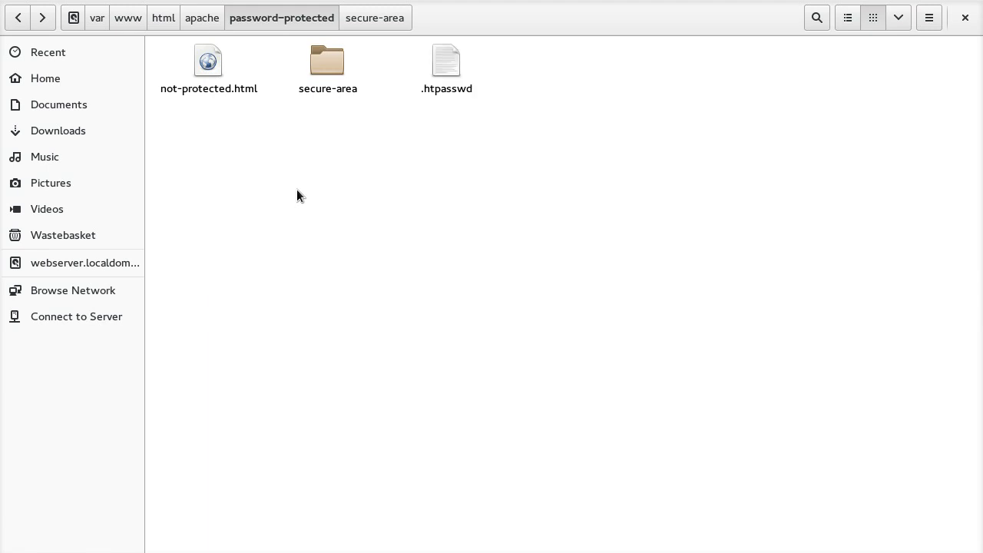
mouse_move(446, 60)
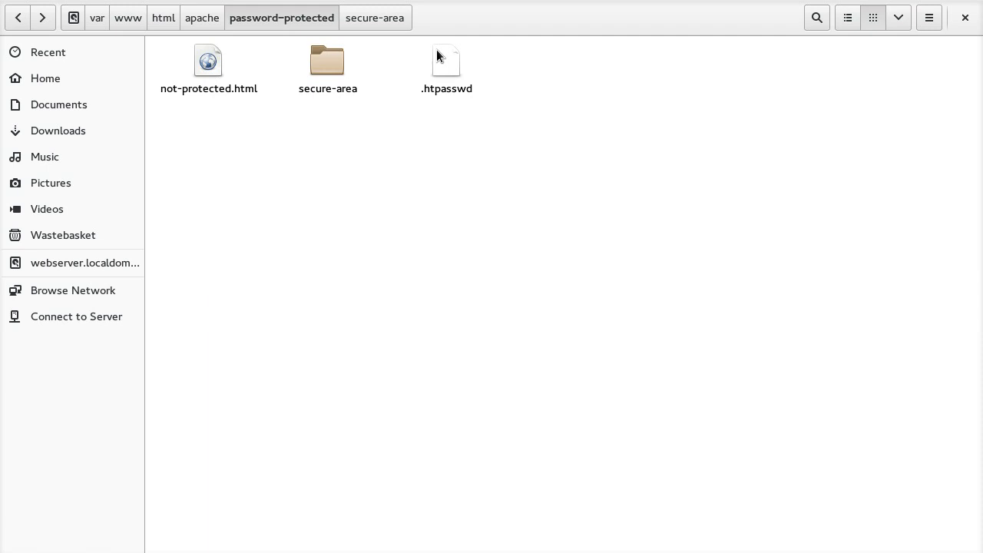
View the .htpasswd user entry in gedit, then bring up actions for .htaccess in secure-area
right_click(446, 60)
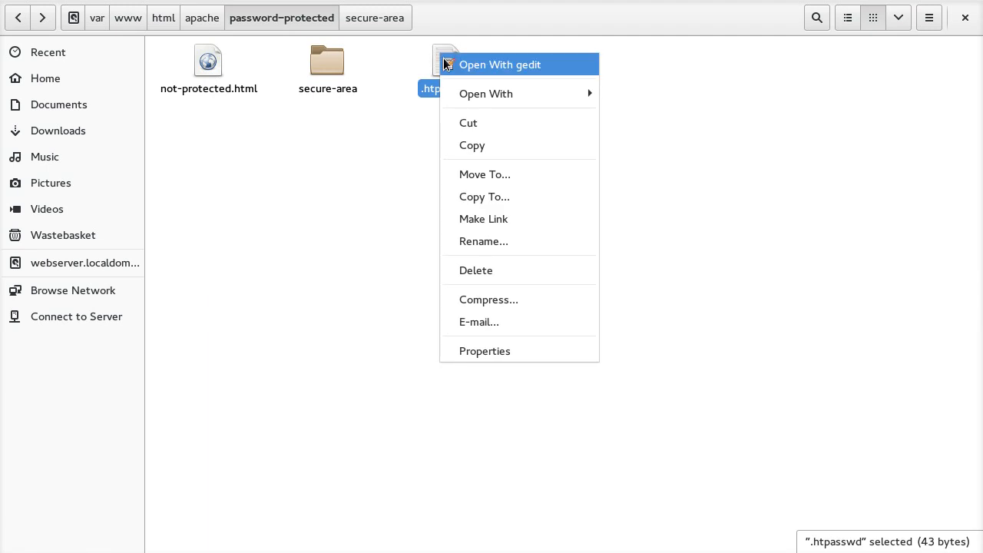
left_click(499, 65)
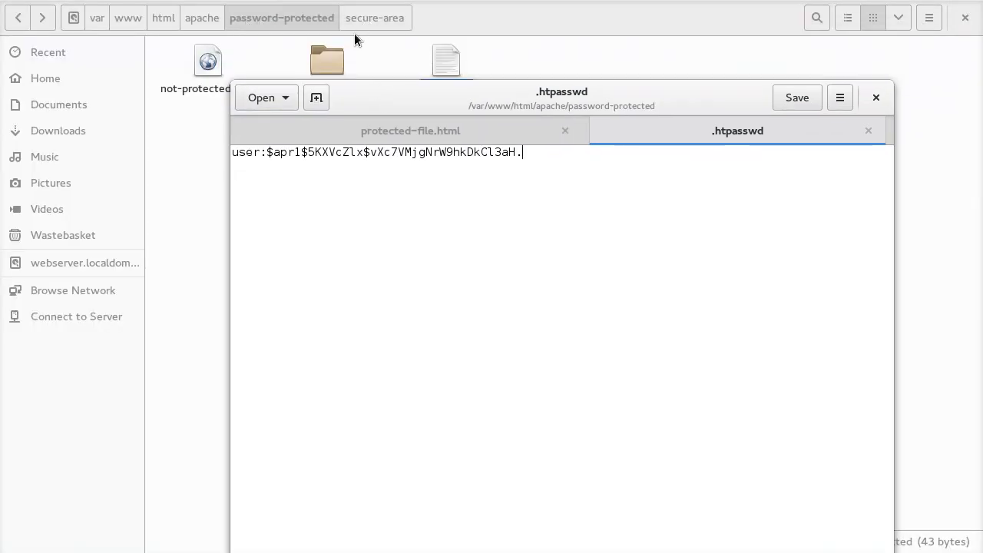
left_click(876, 97)
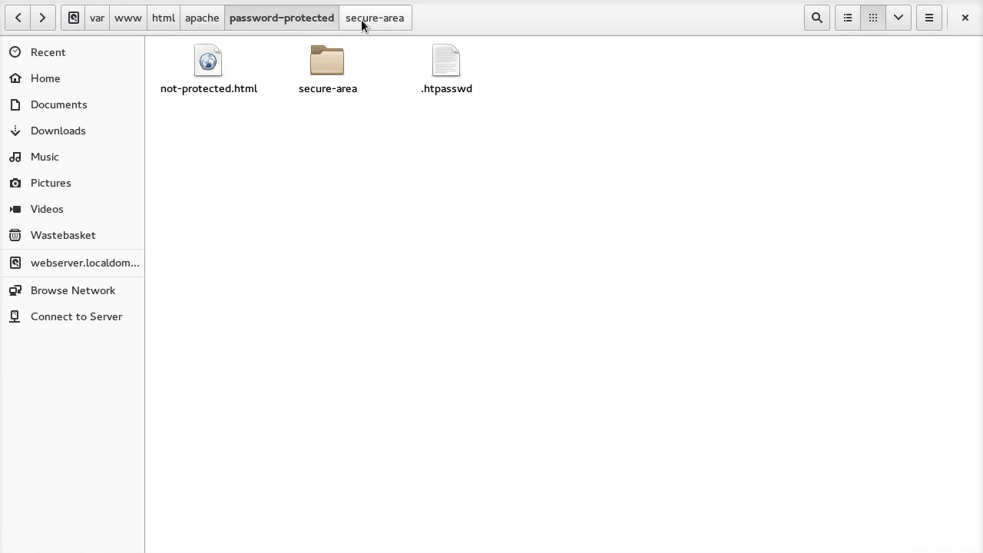
right_click(326, 65)
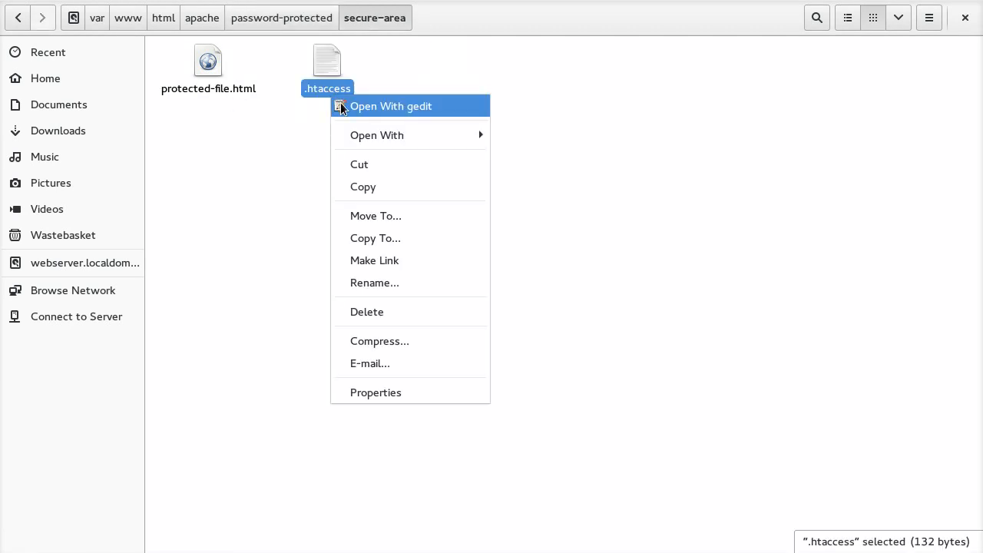
Open .htaccess in gedit and select the AuthUserFile path to .htpasswd
left_click(391, 106)
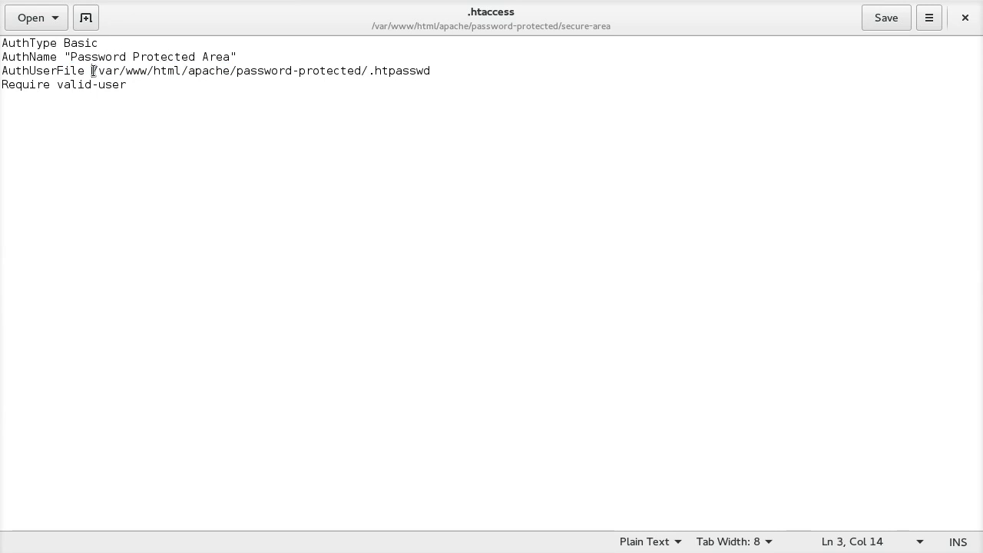
left_click_drag(91, 70, 431, 70)
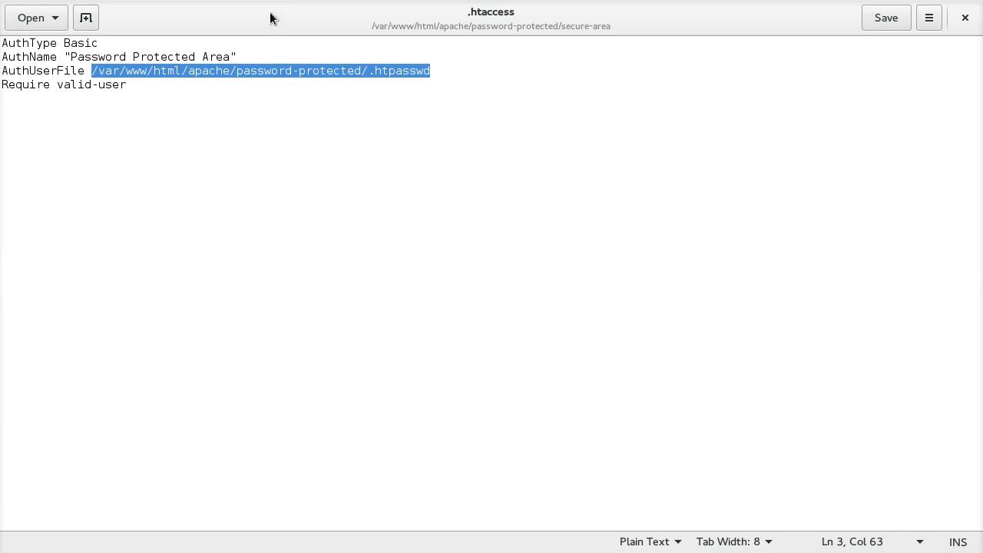
mouse_move(197, 70)
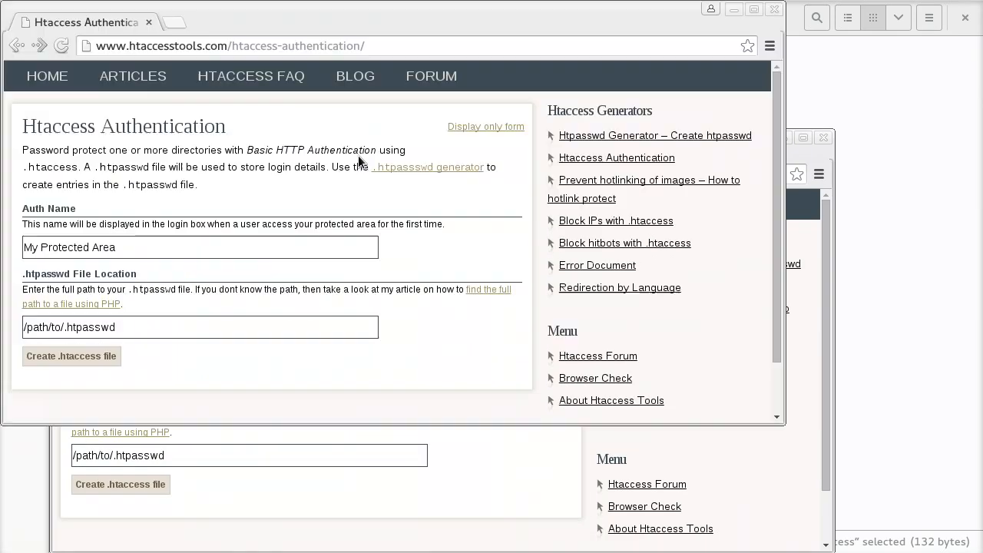
Load localhost/apache/password-protected/secure-area/ and enter username 'user' at the authentication prompt
type("localhost/apache/password-protected/secure-area/")
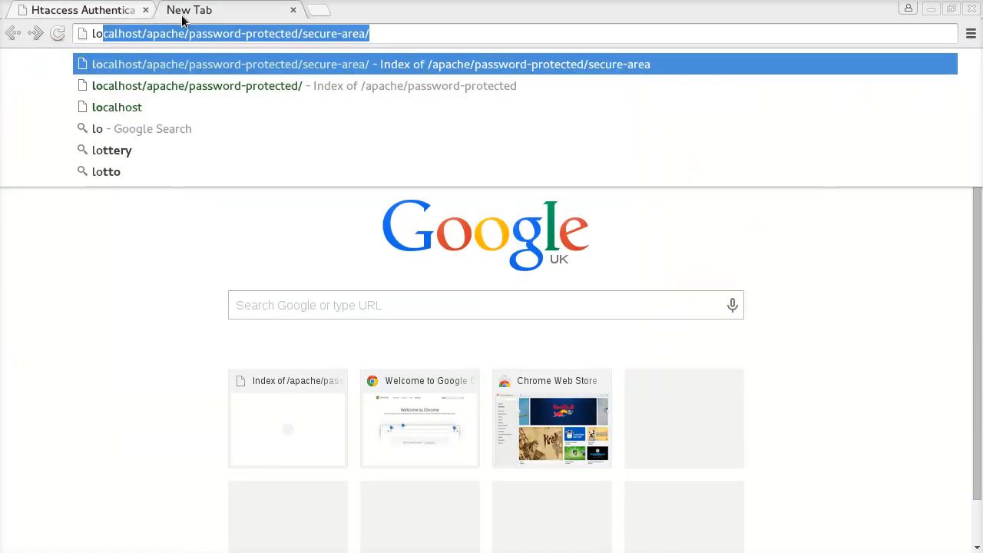
mouse_move(226, 38)
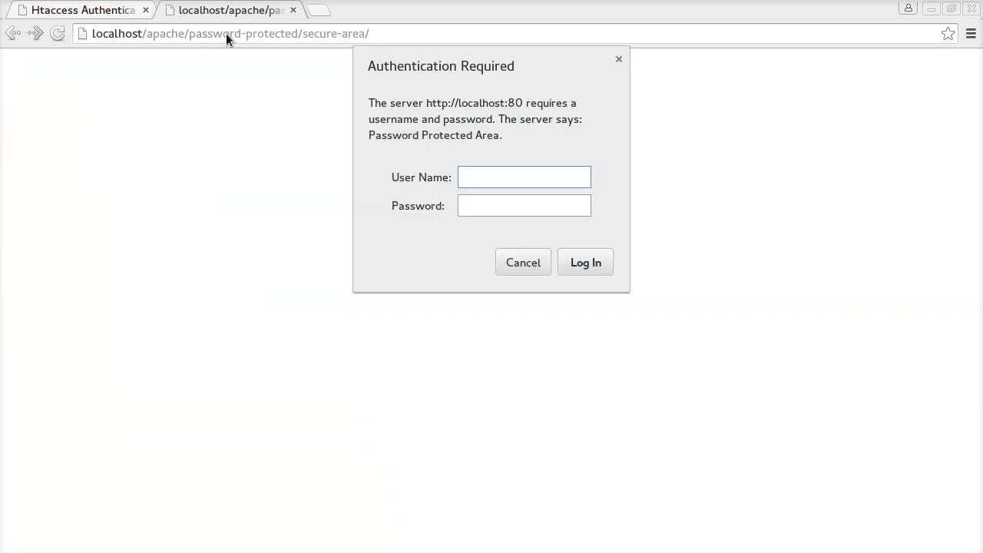
left_click(525, 177)
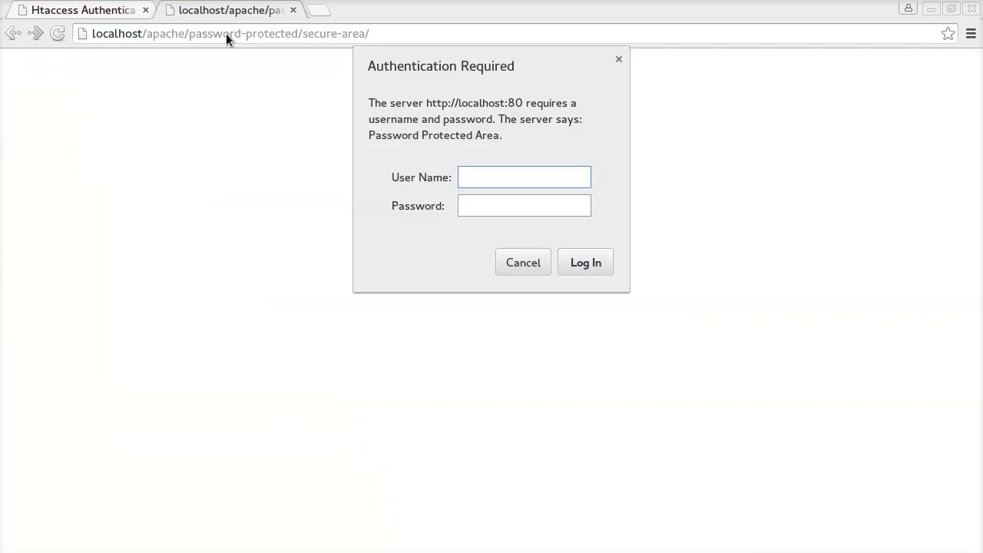
mouse_move(482, 145)
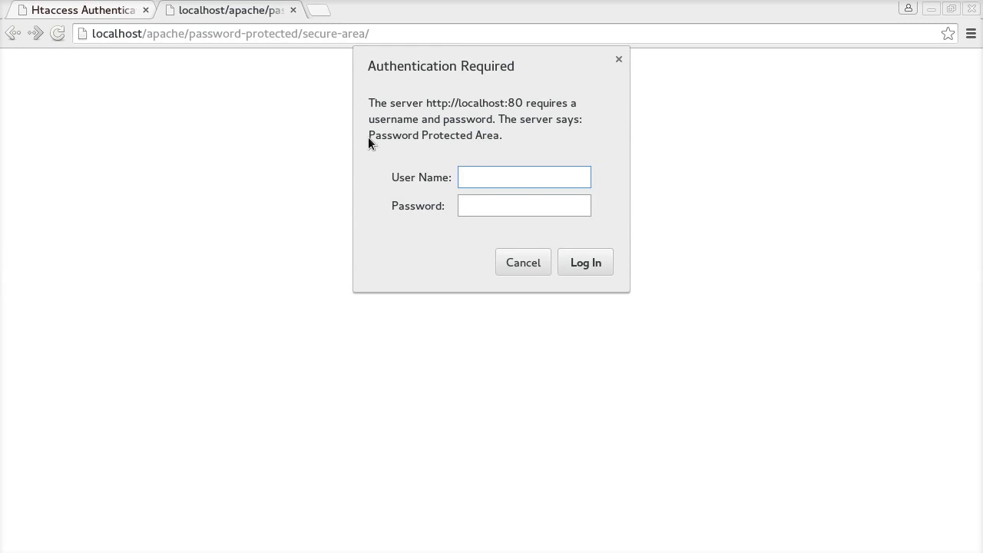
mouse_move(492, 141)
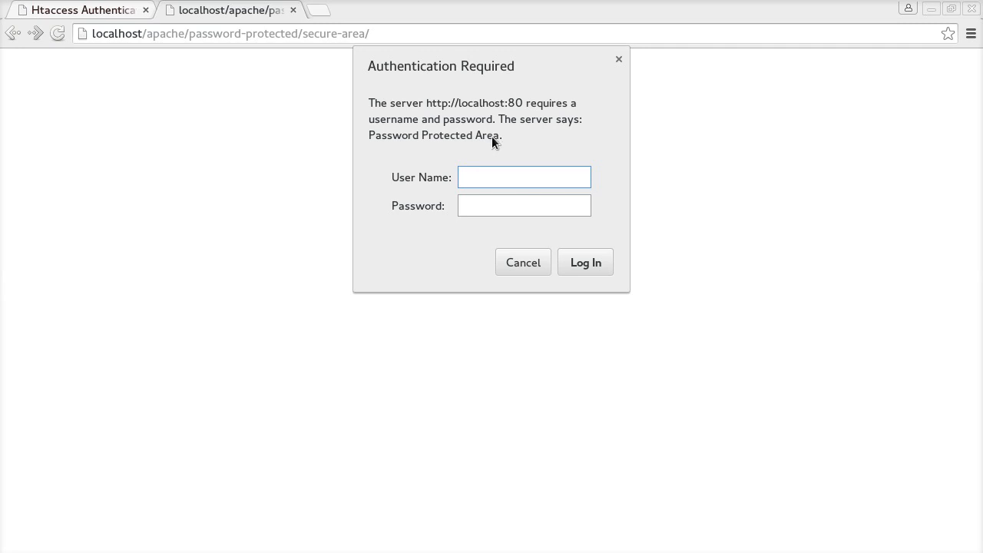
type("u")
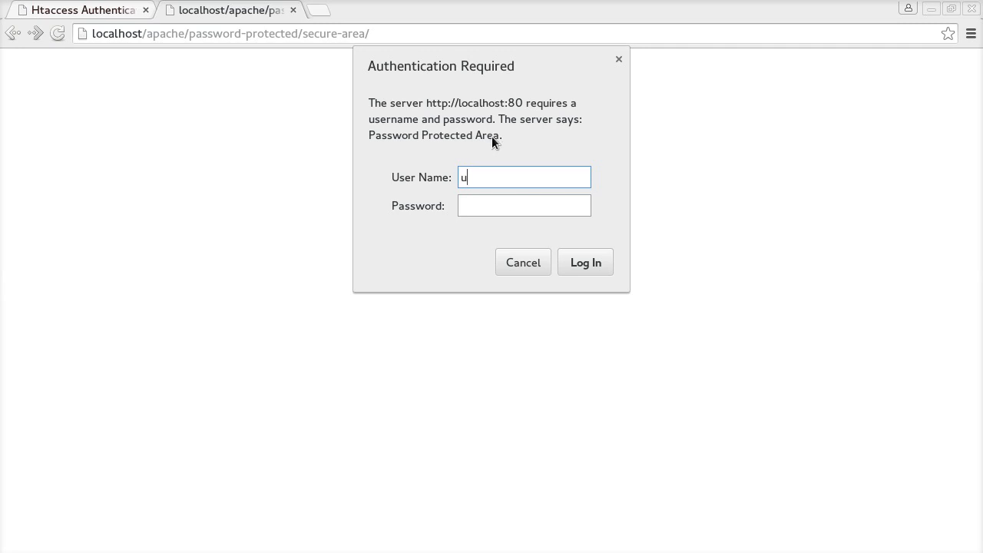
type("ser")
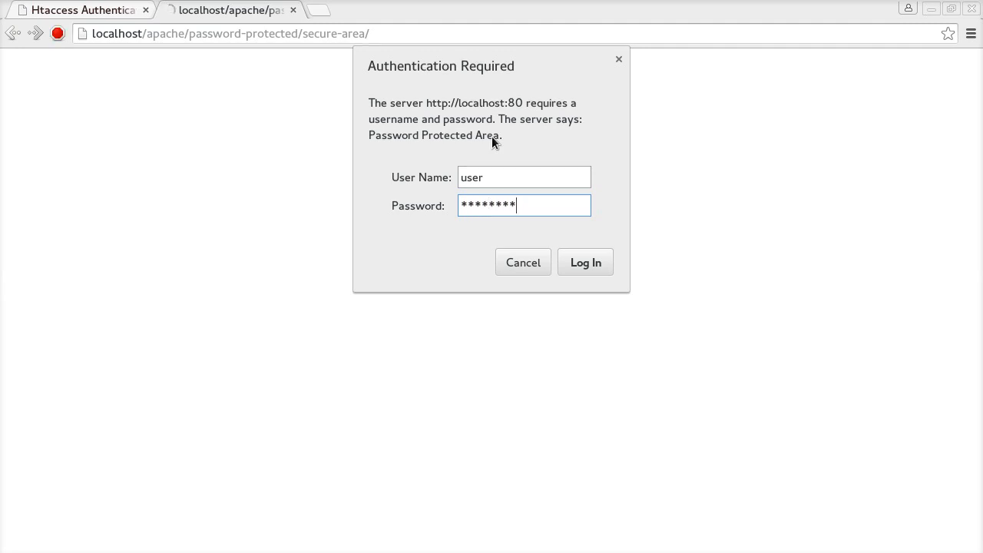
Log in, decline saving the password, and open protected-file.html
left_click(584, 262)
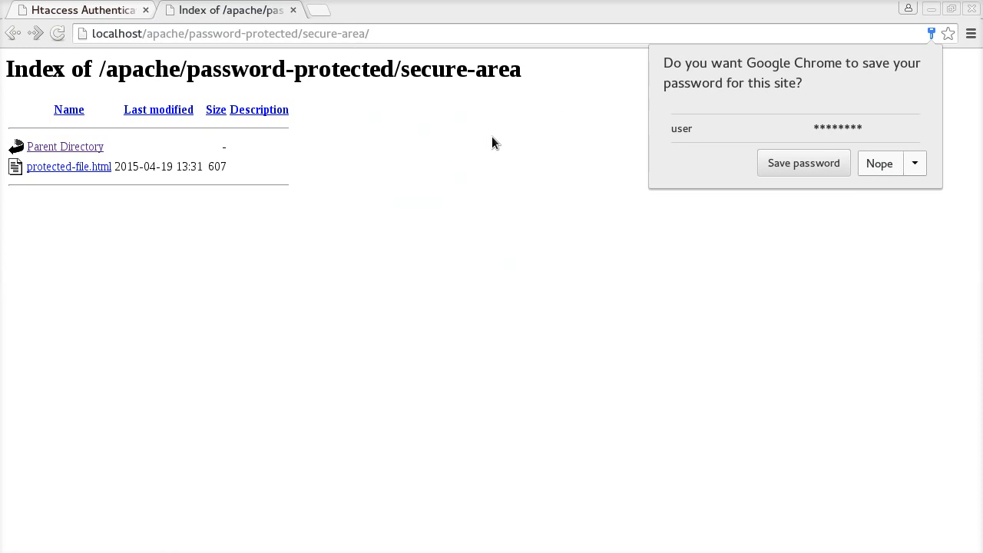
mouse_move(524, 170)
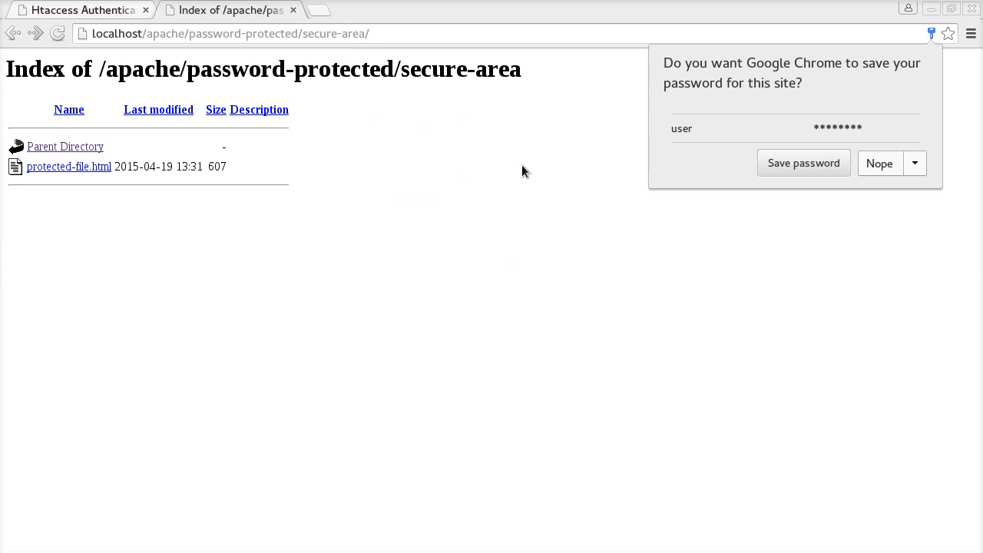
mouse_move(496, 189)
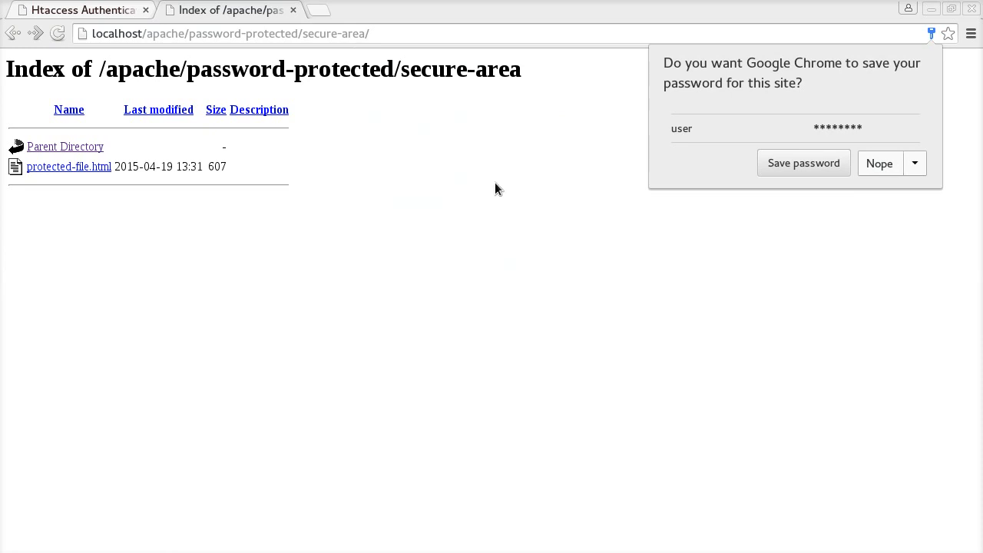
mouse_move(509, 187)
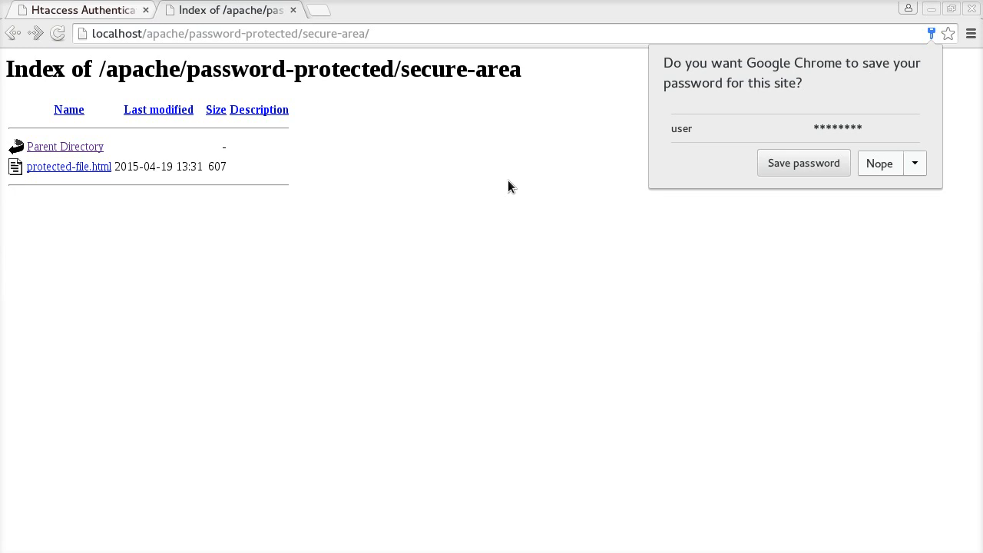
left_click(879, 162)
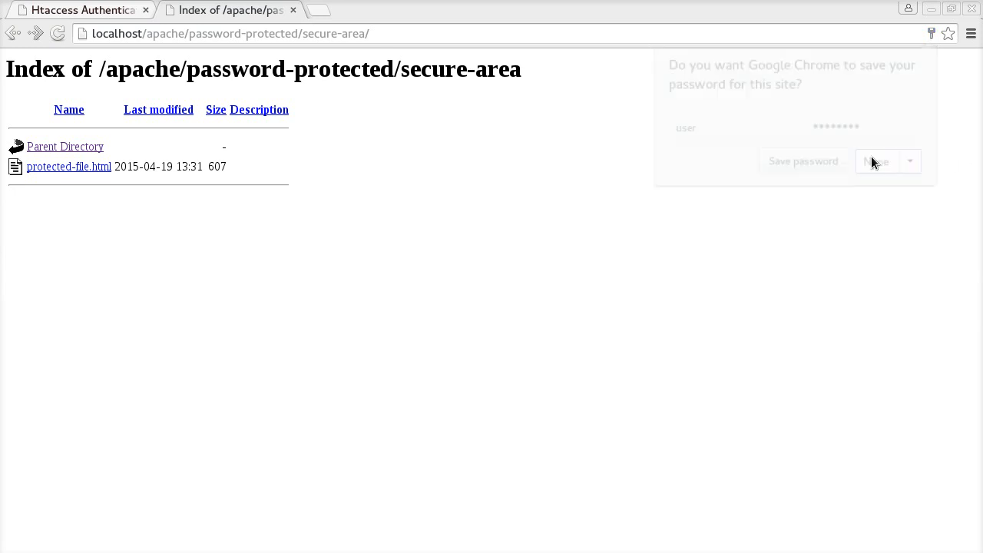
left_click(876, 161)
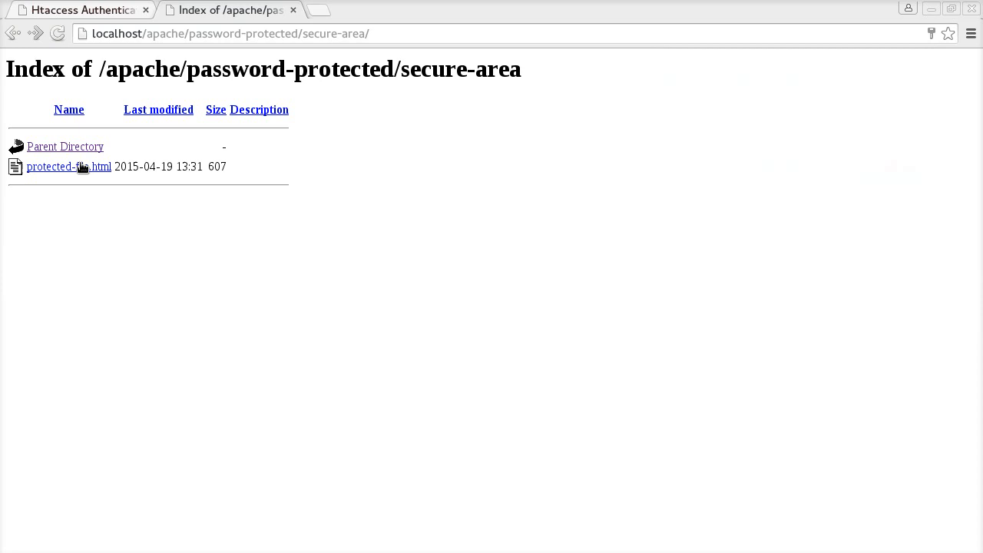
mouse_move(69, 167)
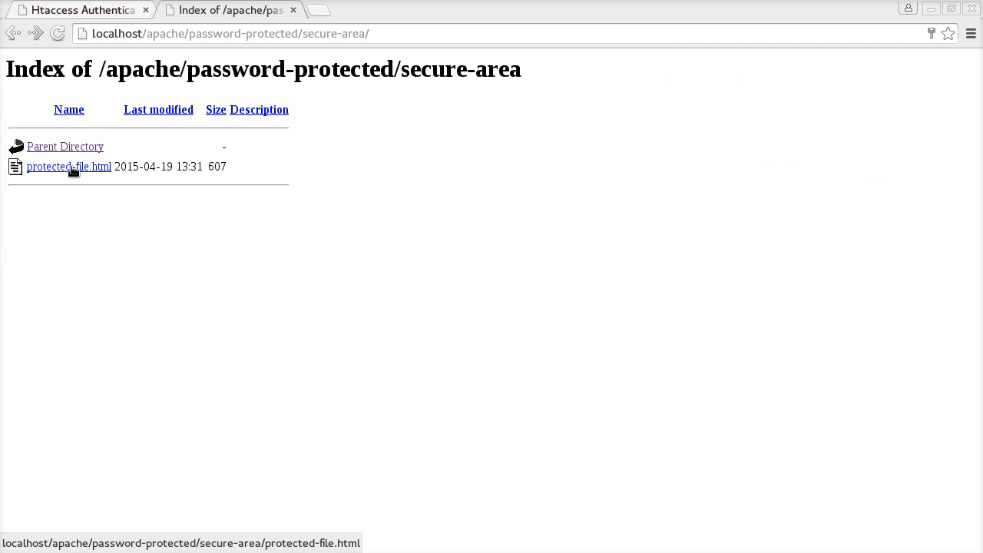
left_click(68, 166)
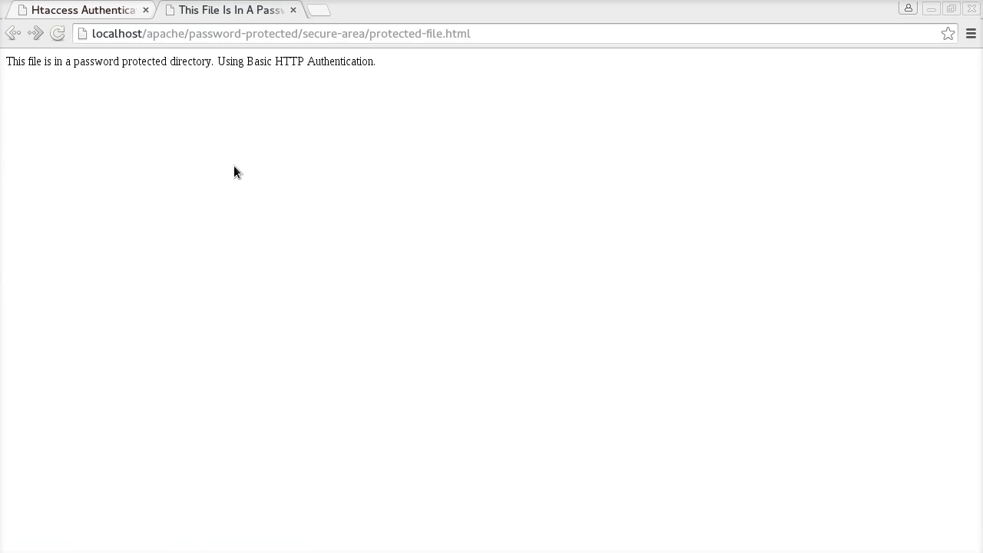
mouse_move(227, 169)
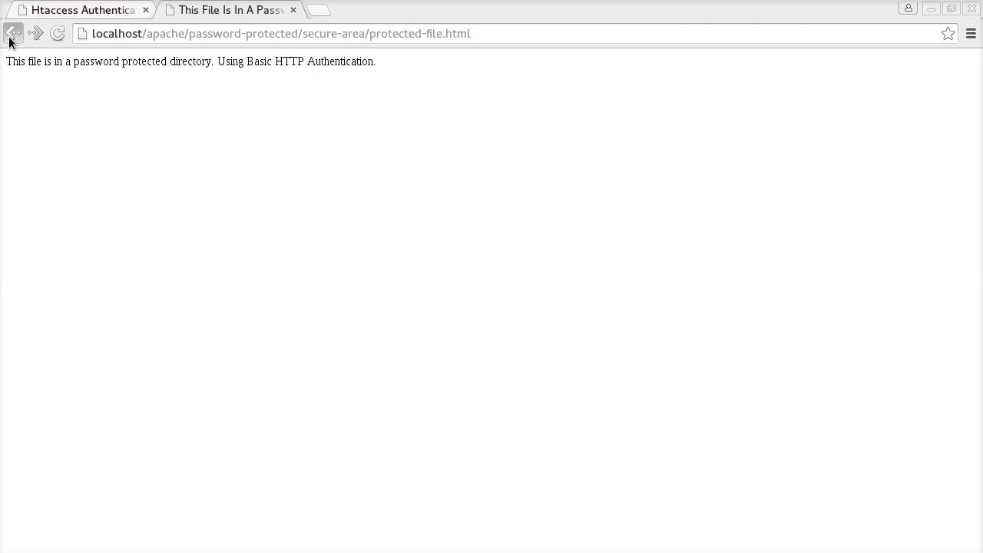
Open not-protected.html from the folder listing without logging in, then go back
left_click(13, 33)
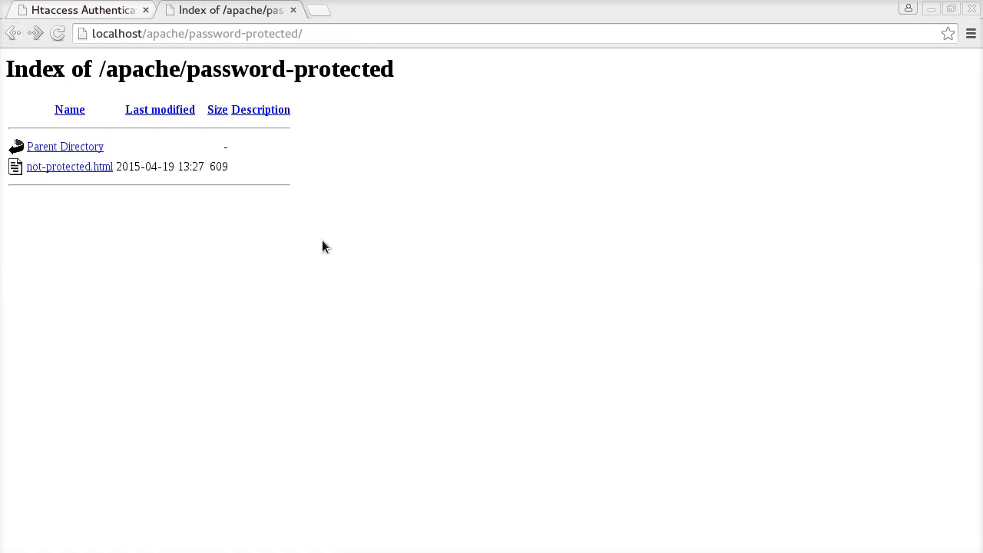
mouse_move(70, 167)
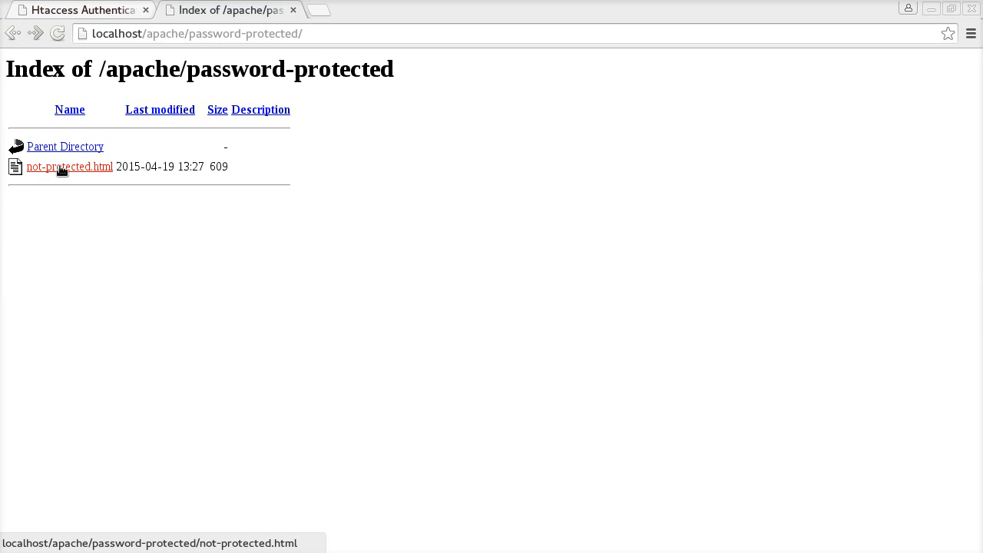
left_click(69, 167)
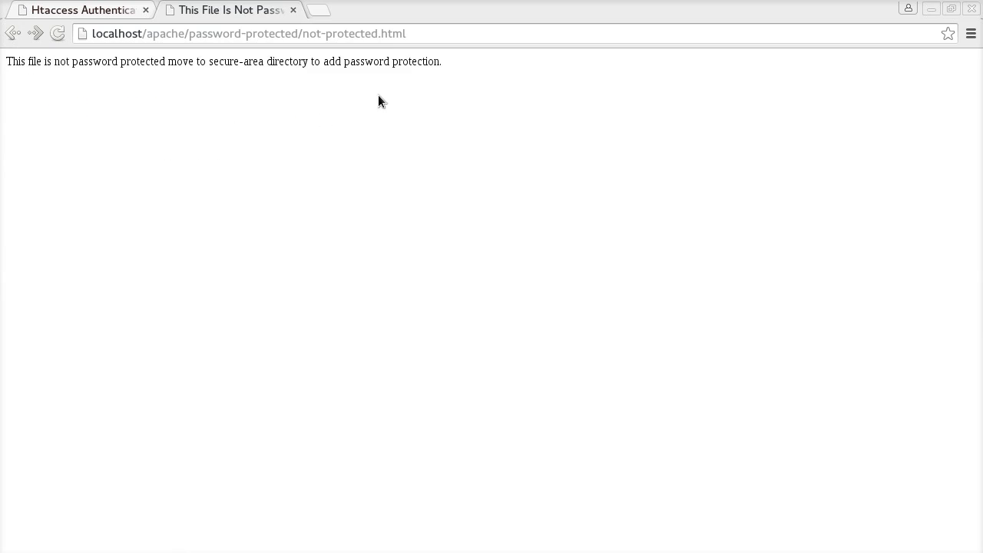
left_click(13, 33)
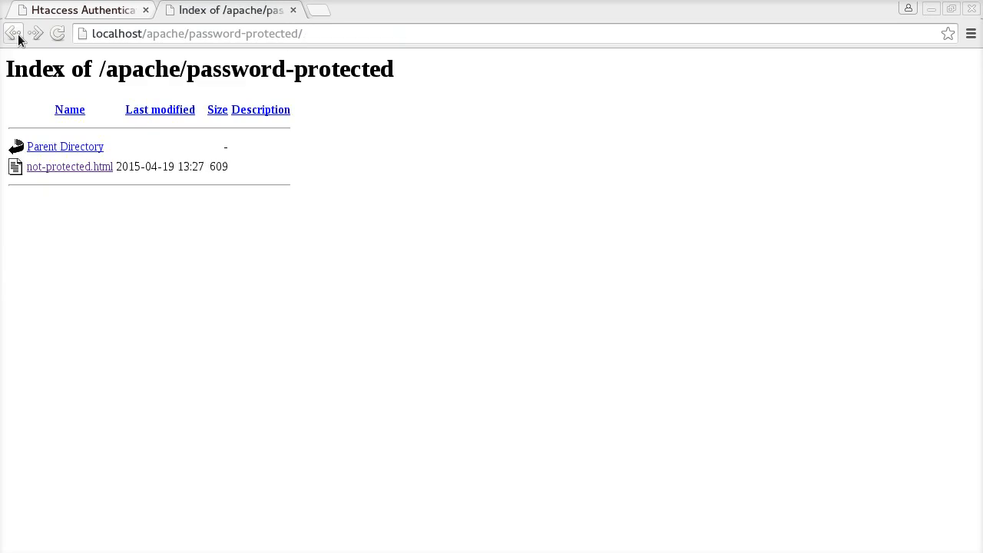
mouse_move(48, 189)
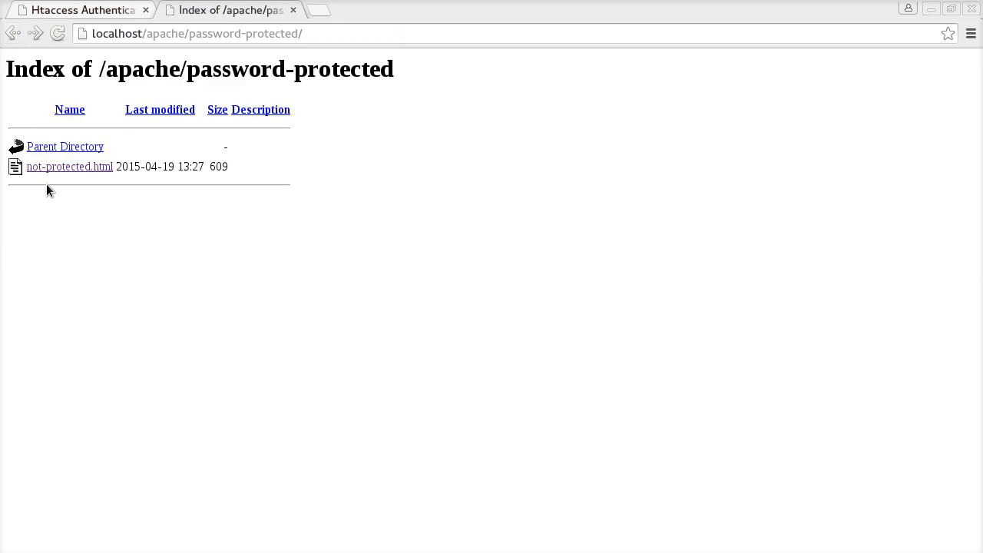
mouse_move(35, 188)
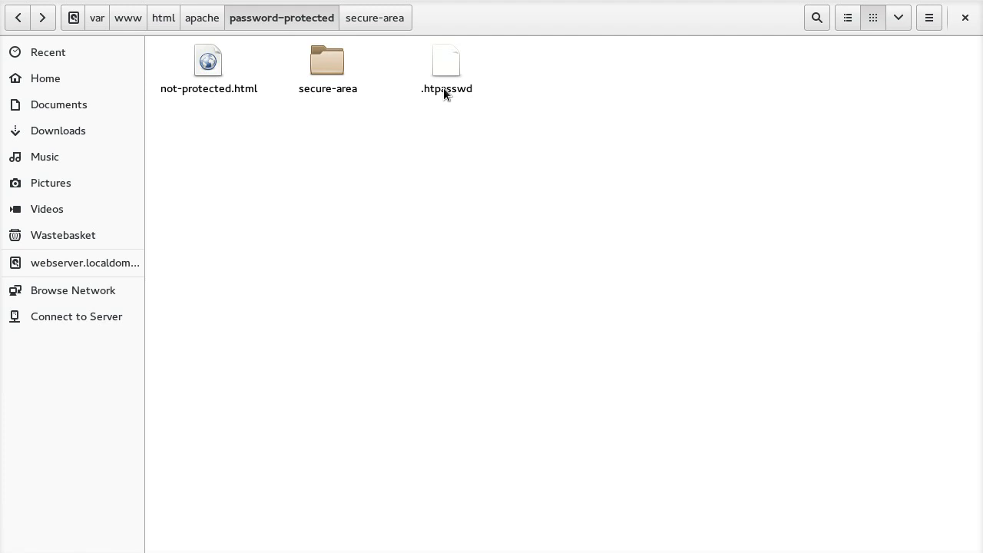
mouse_move(446, 90)
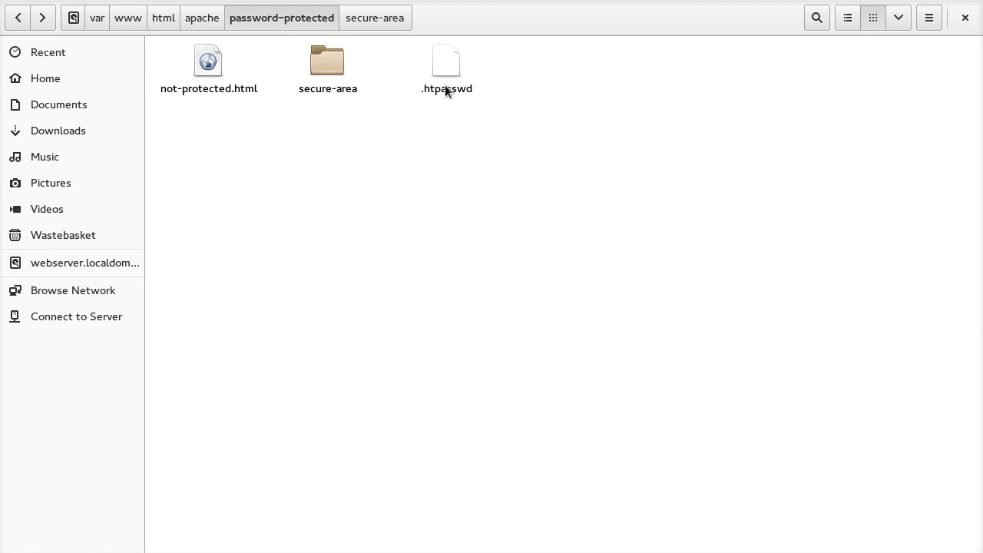
Open .htpasswd in gedit and select its user:hash line
double_click(446, 61)
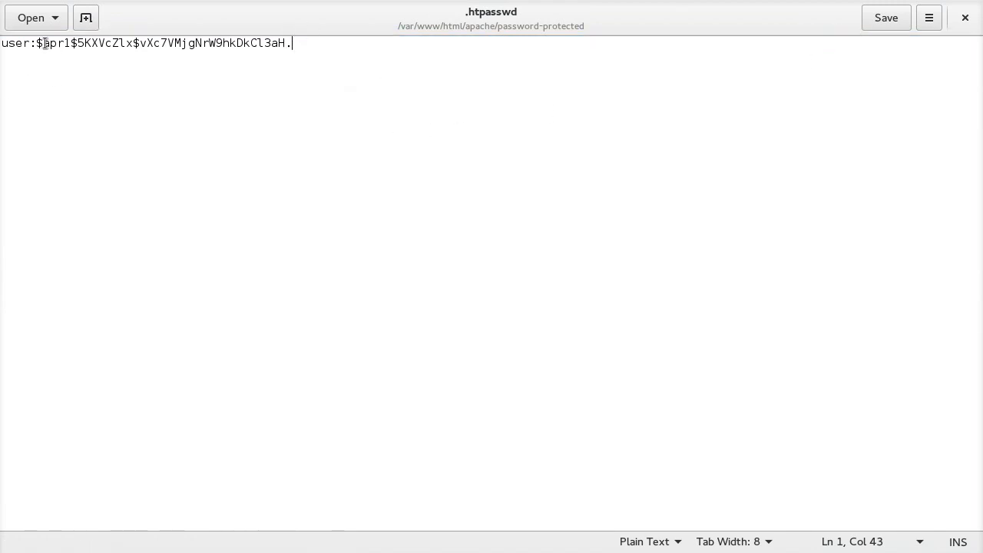
left_click_drag(36, 43, 290, 43)
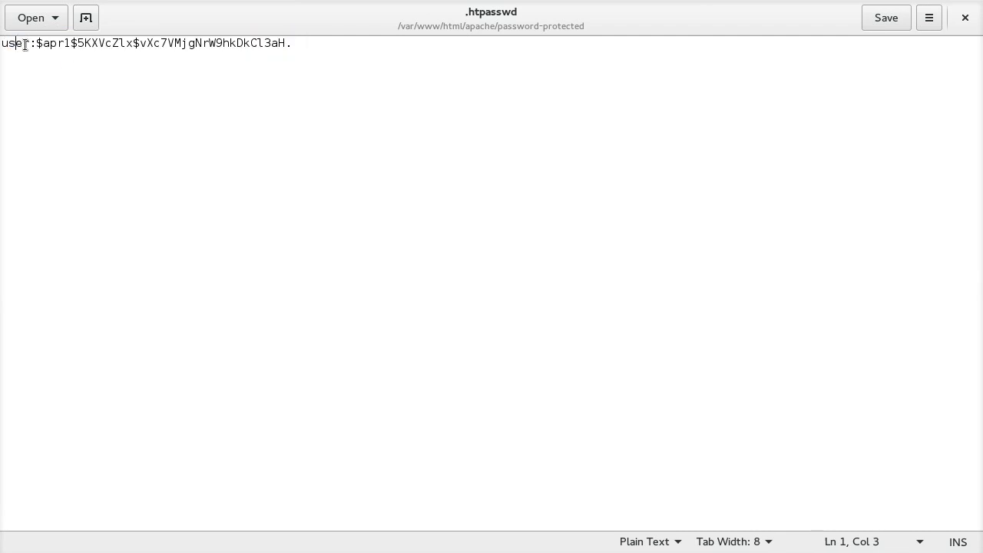
mouse_move(8, 75)
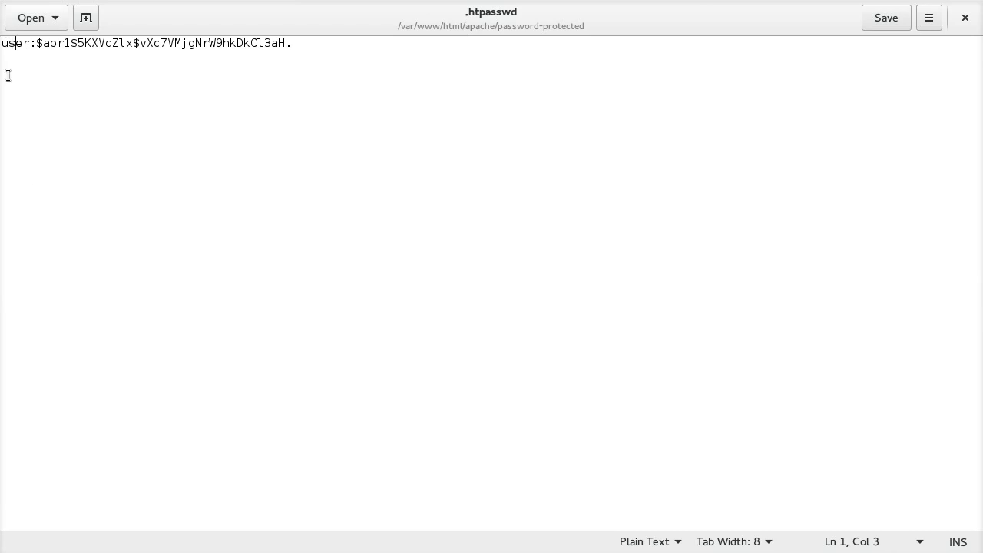
mouse_move(24, 273)
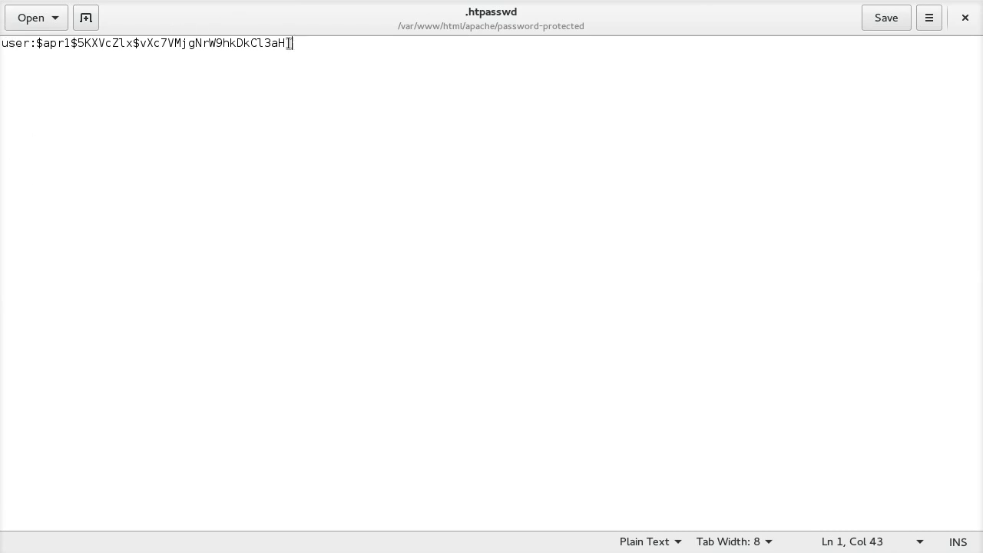
key("ctrl+a")
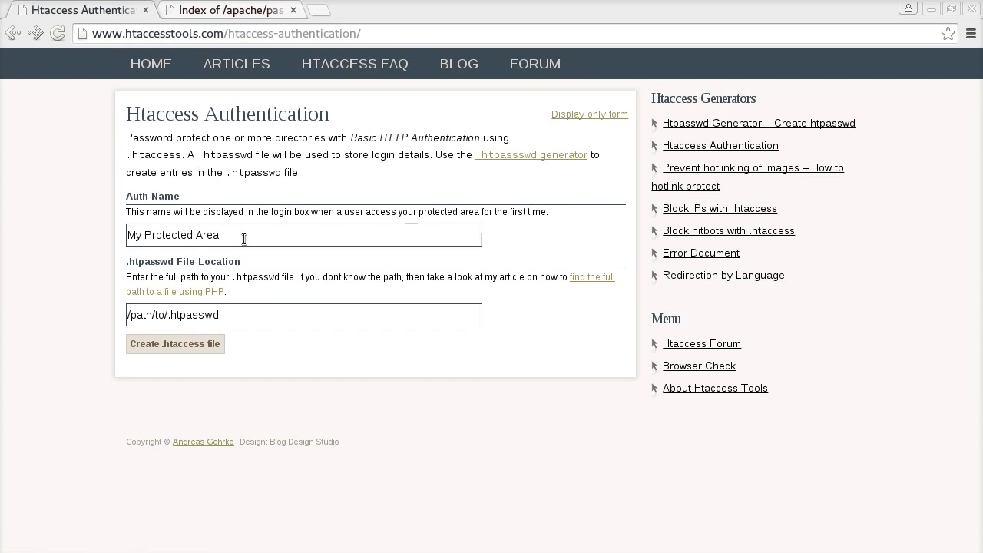
mouse_move(437, 192)
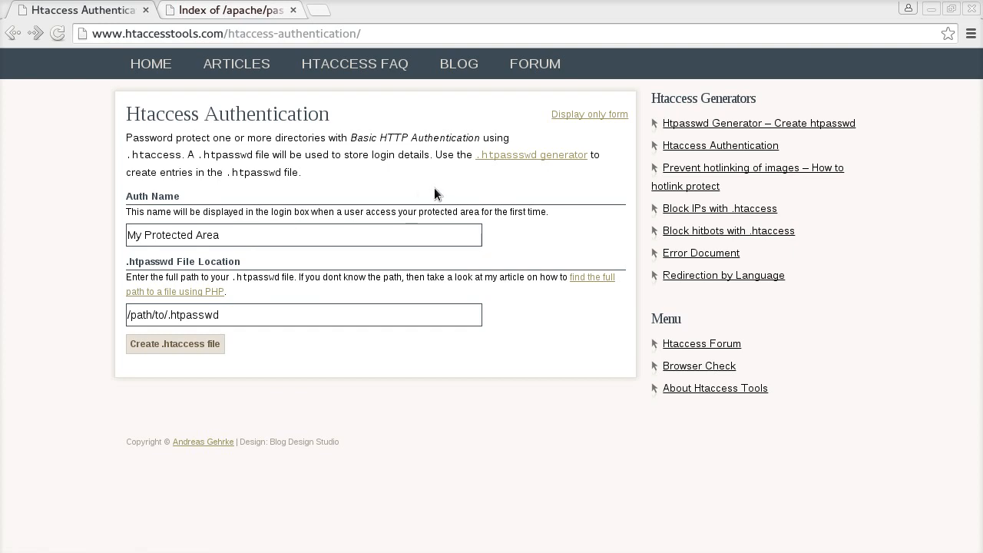
mouse_move(532, 154)
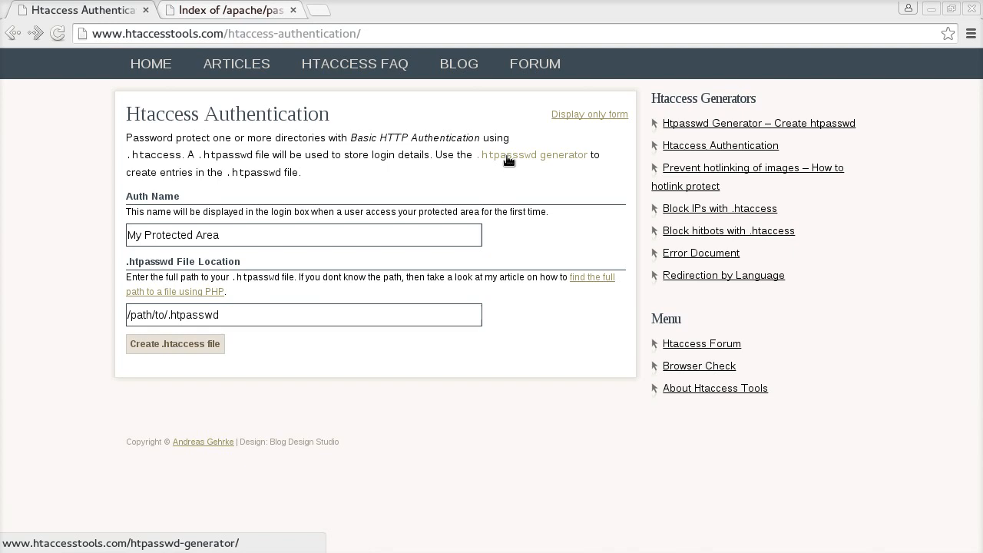
left_click(533, 154)
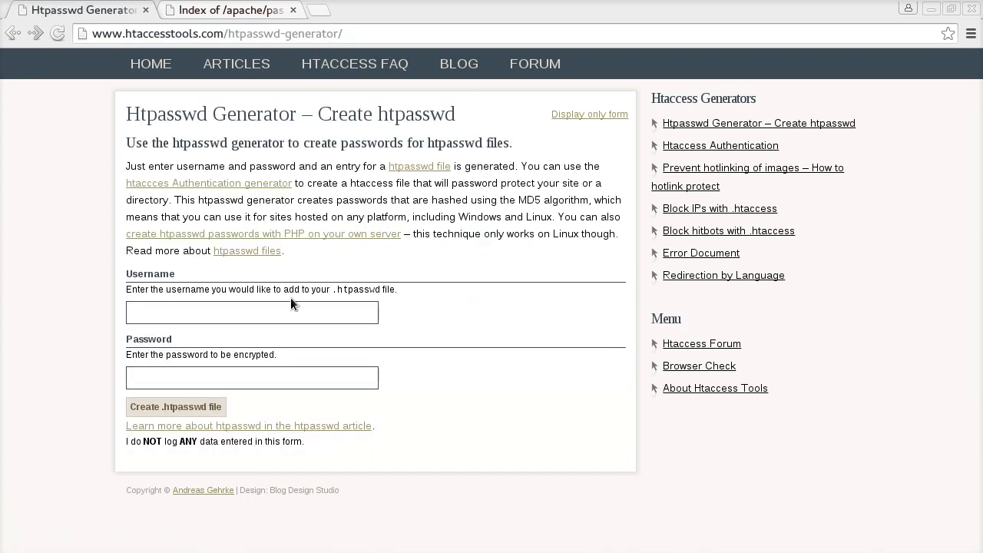
left_click(252, 313)
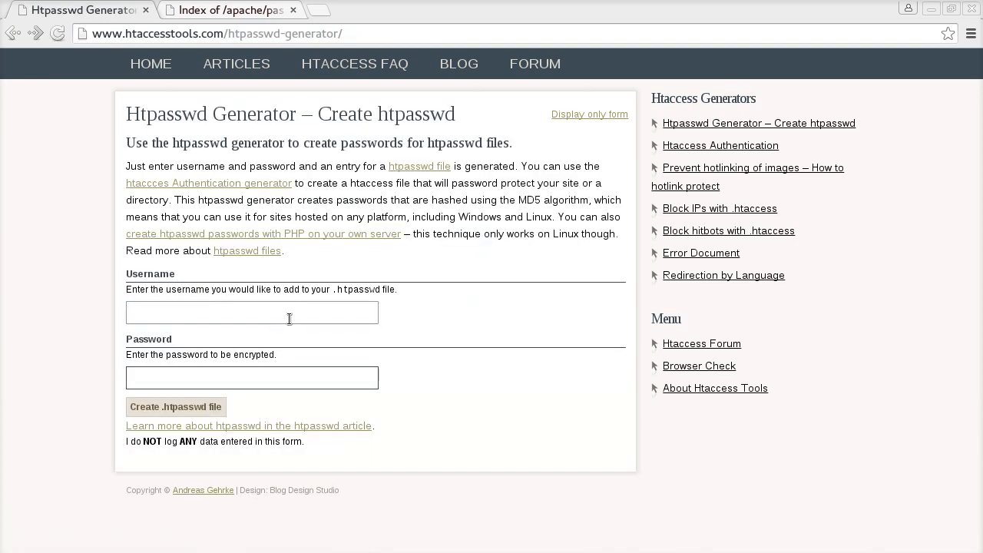
type("user")
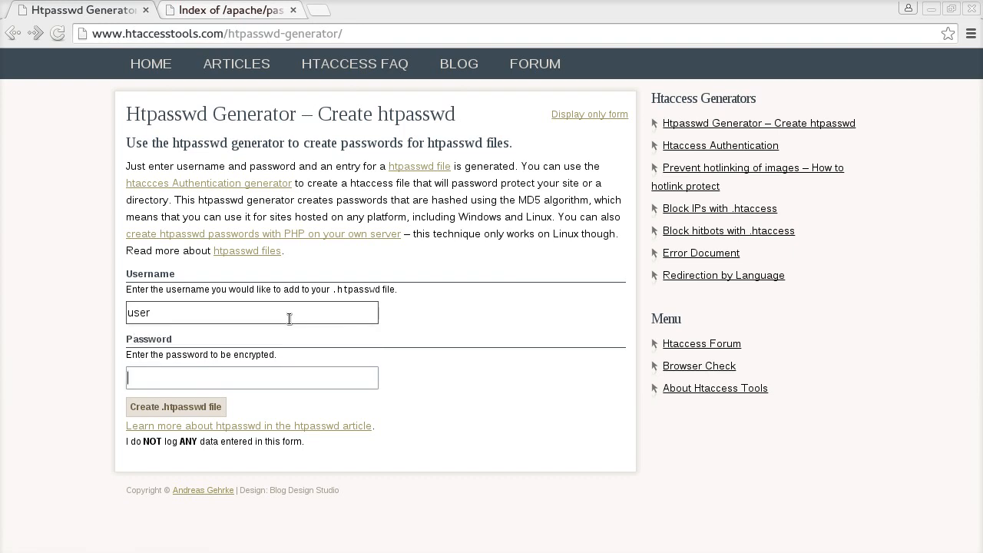
type("password")
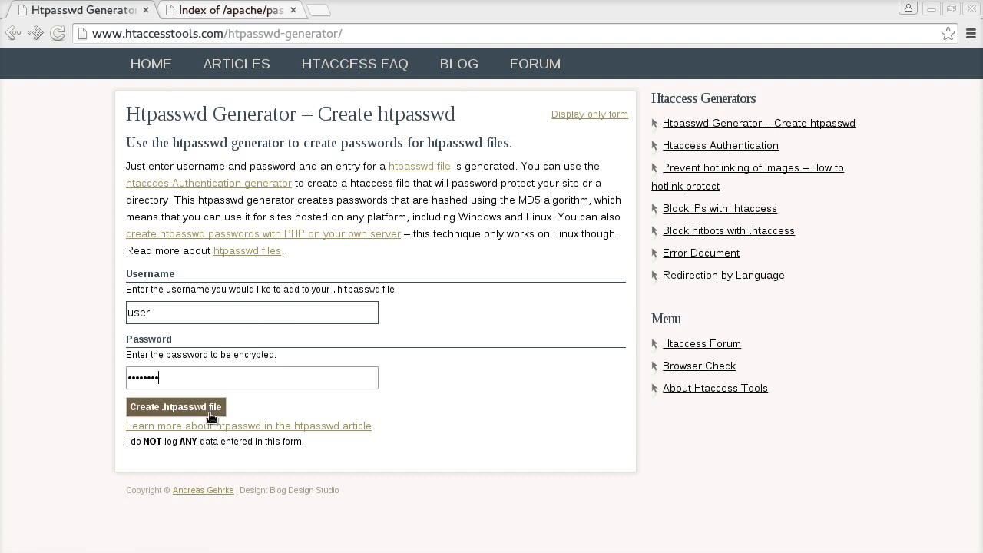
left_click(176, 407)
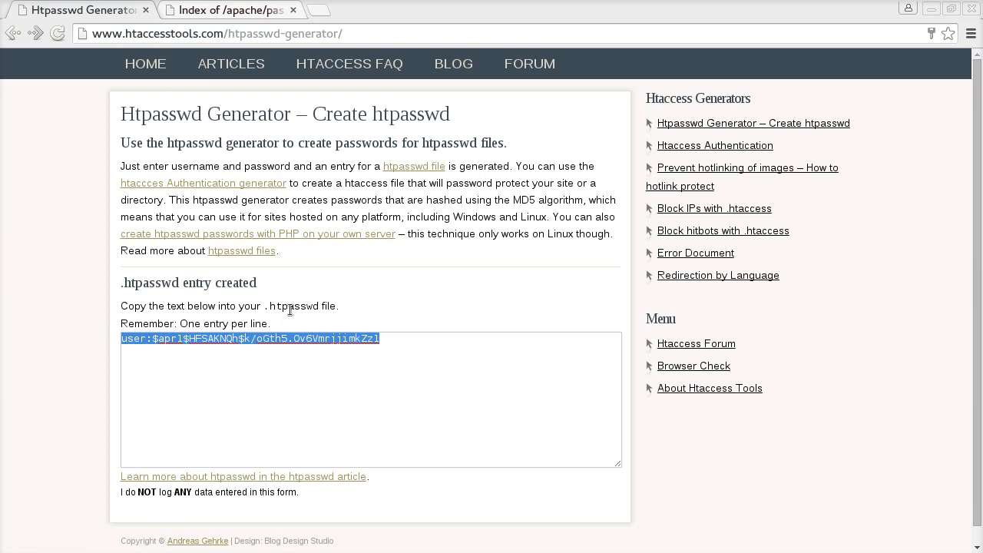
double_click(291, 305)
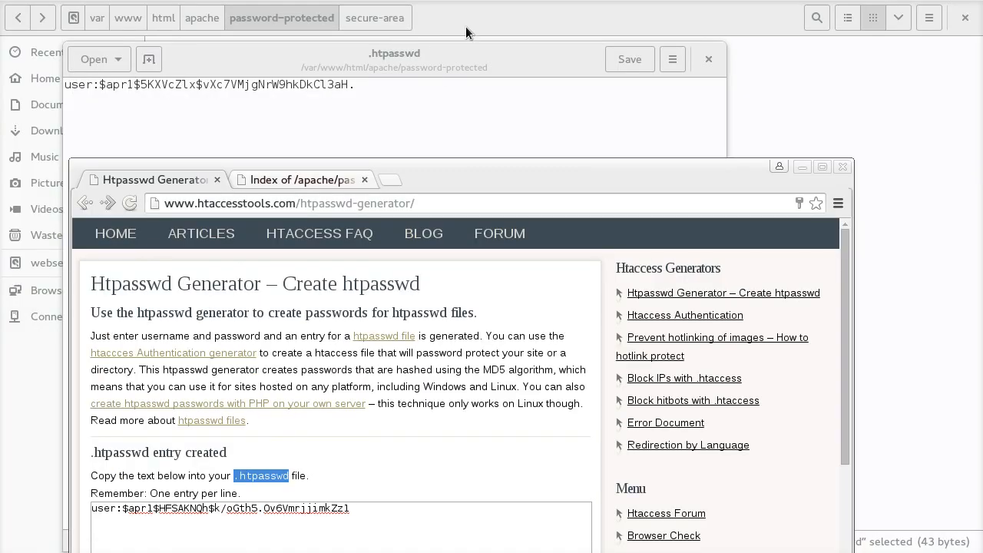
Review .htpasswd permissions (owner read-write, group/others read-only) in Properties, then close it
left_click(708, 59)
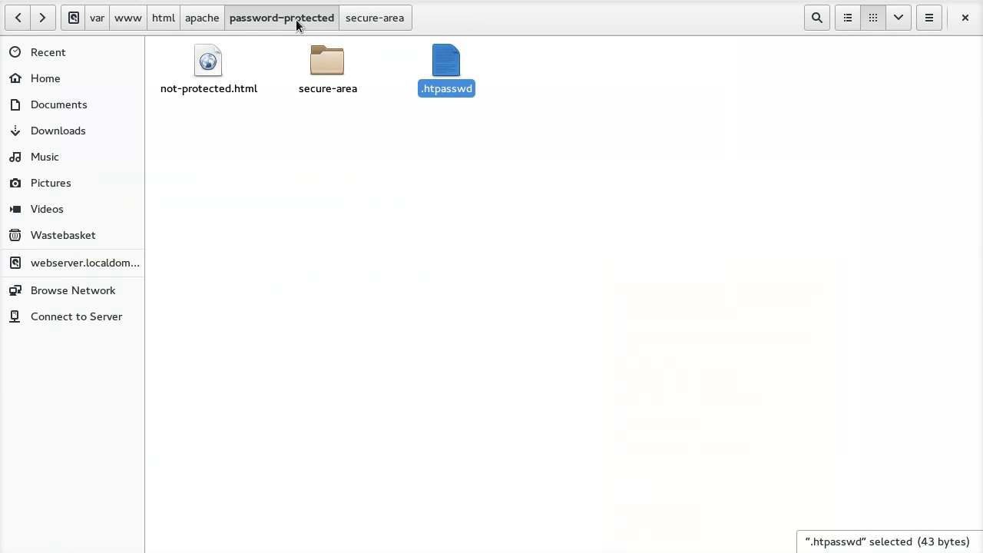
right_click(447, 60)
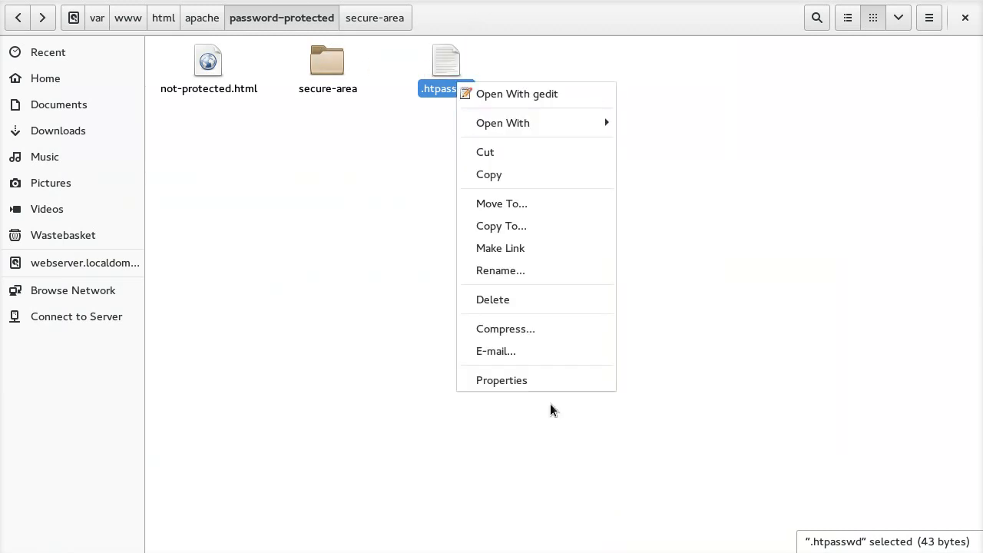
left_click(502, 380)
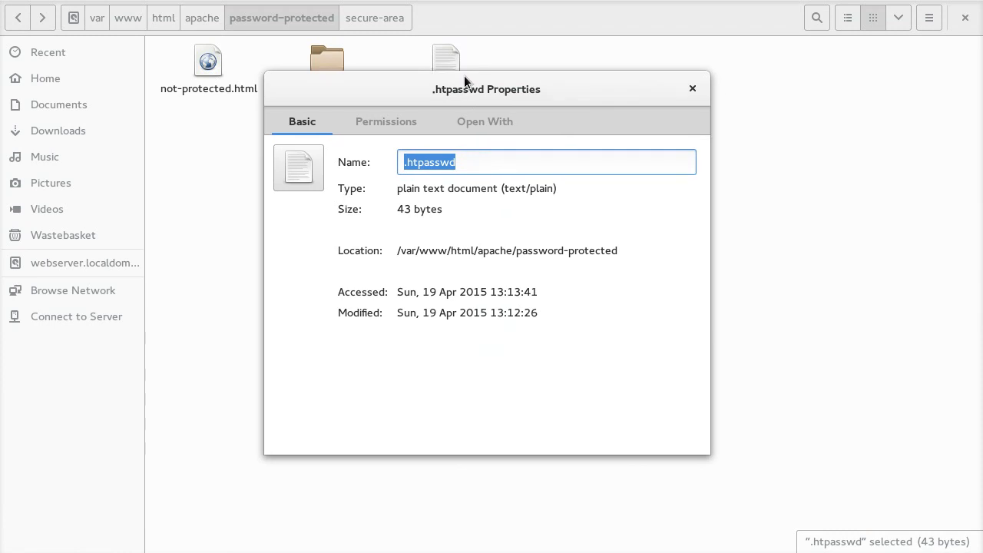
left_click(385, 122)
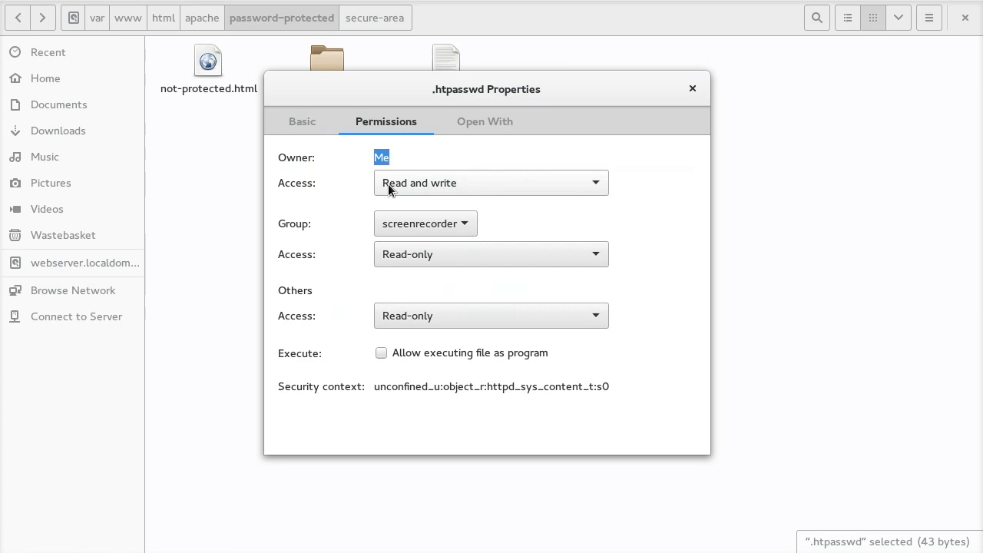
mouse_move(357, 198)
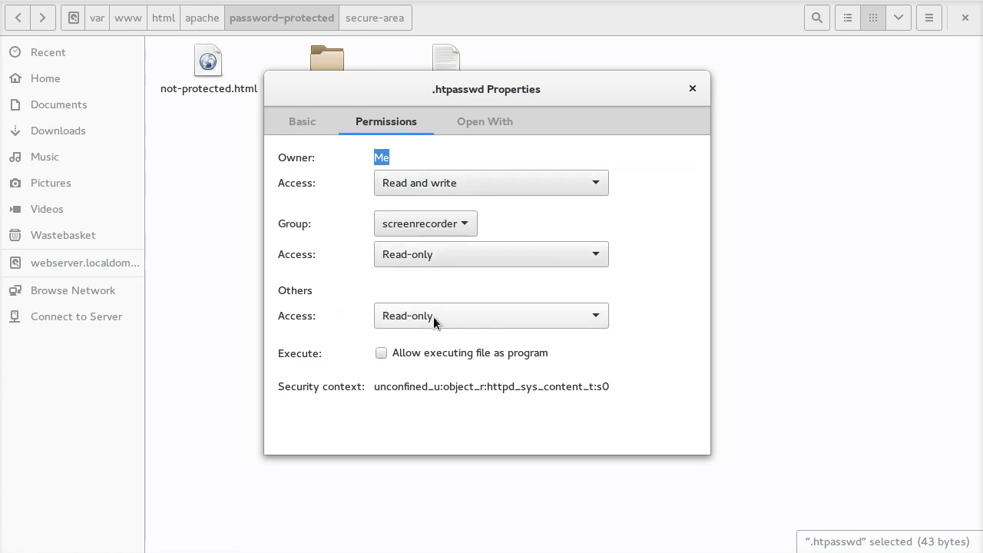
mouse_move(409, 406)
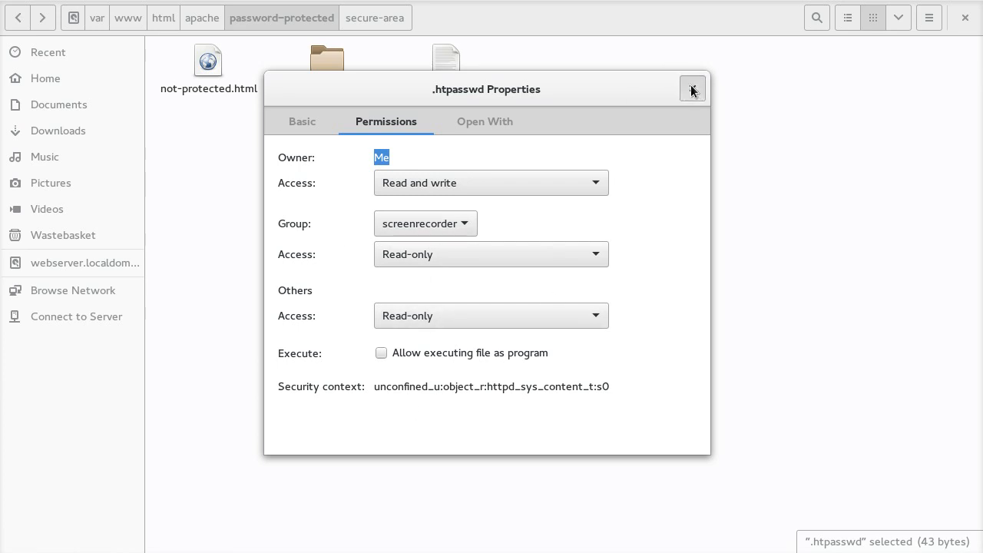
left_click(691, 89)
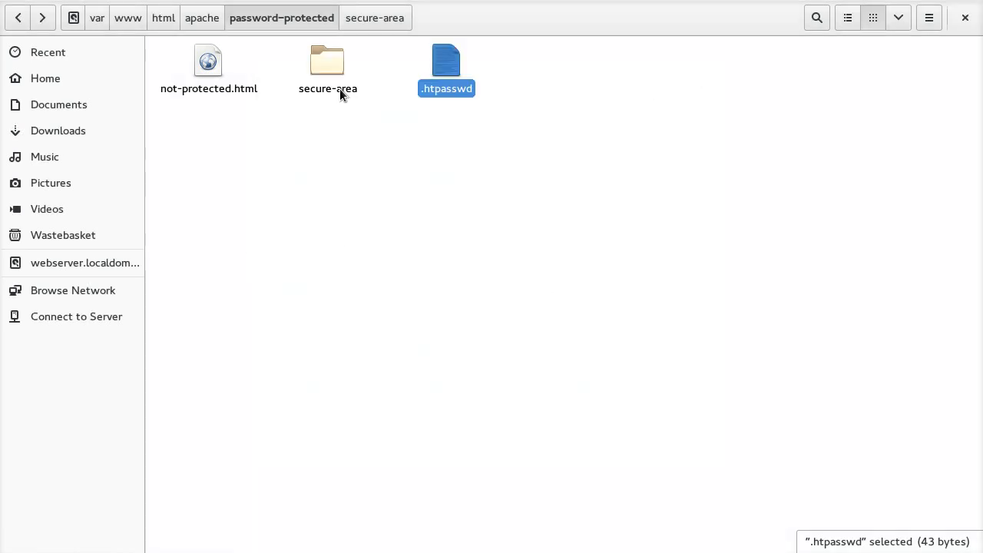
Open the Properties dialog for .htaccess in the secure-area folder
right_click(326, 69)
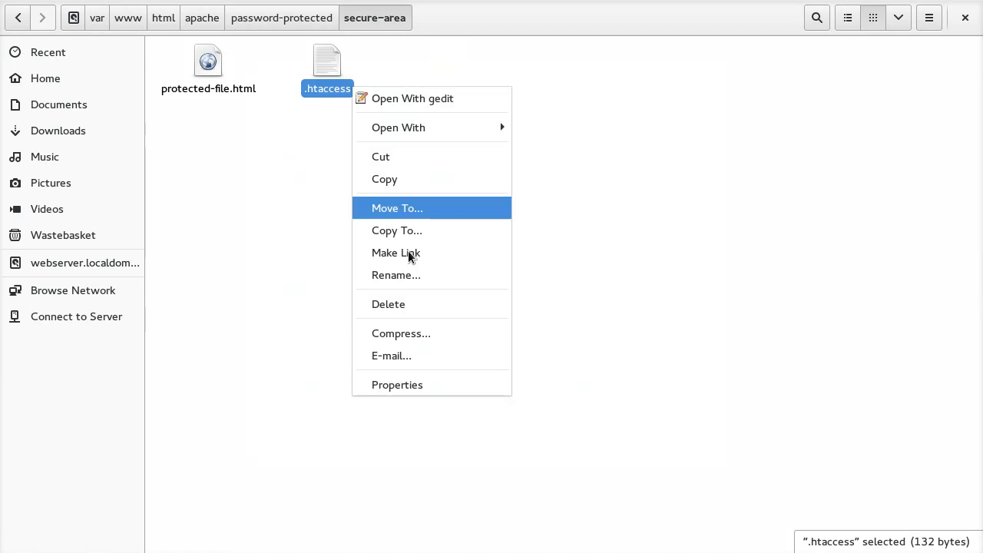
left_click(397, 384)
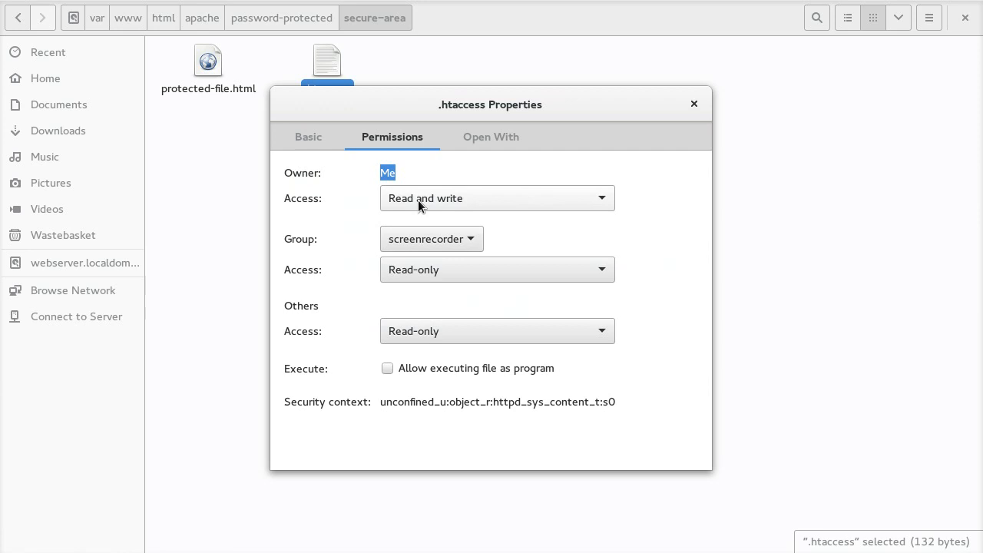
mouse_move(430, 222)
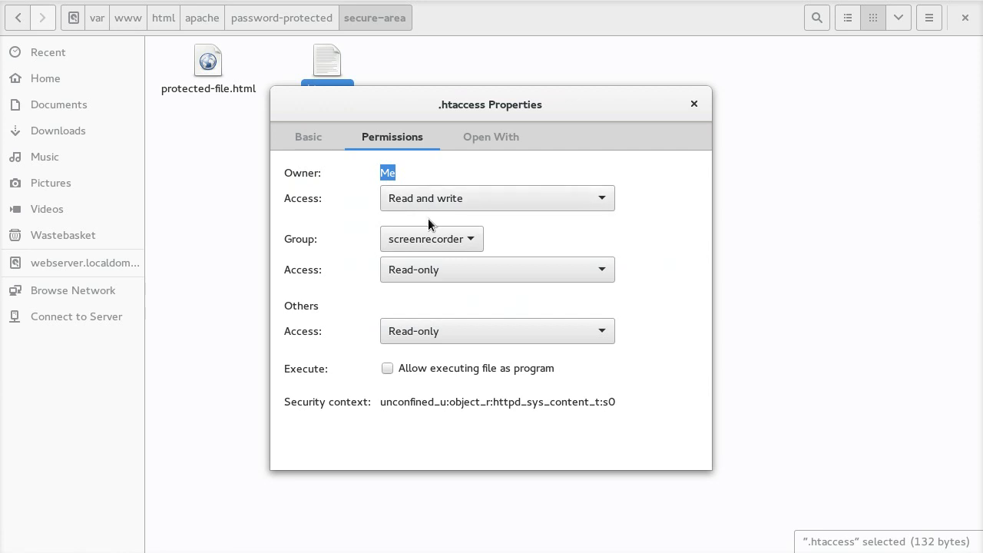
mouse_move(471, 220)
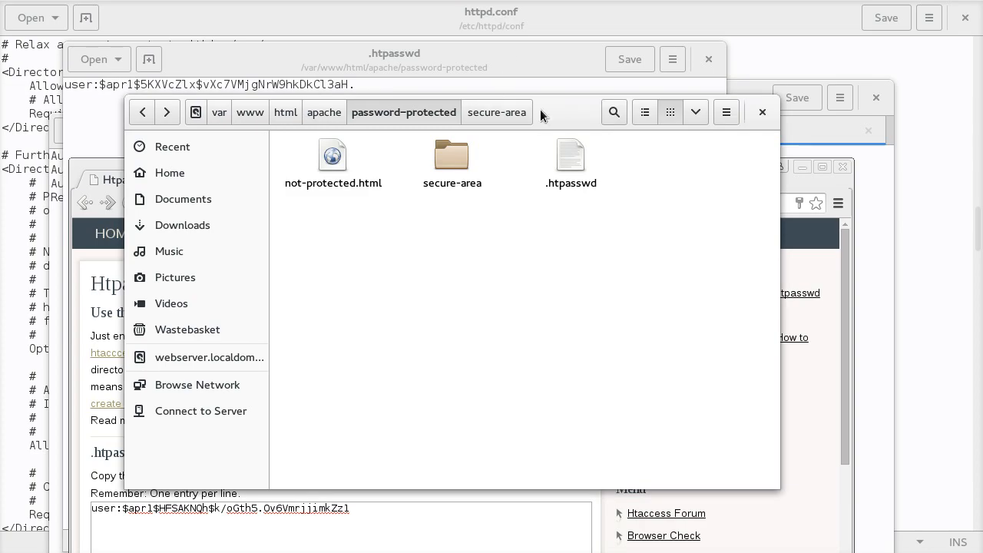
mouse_move(571, 122)
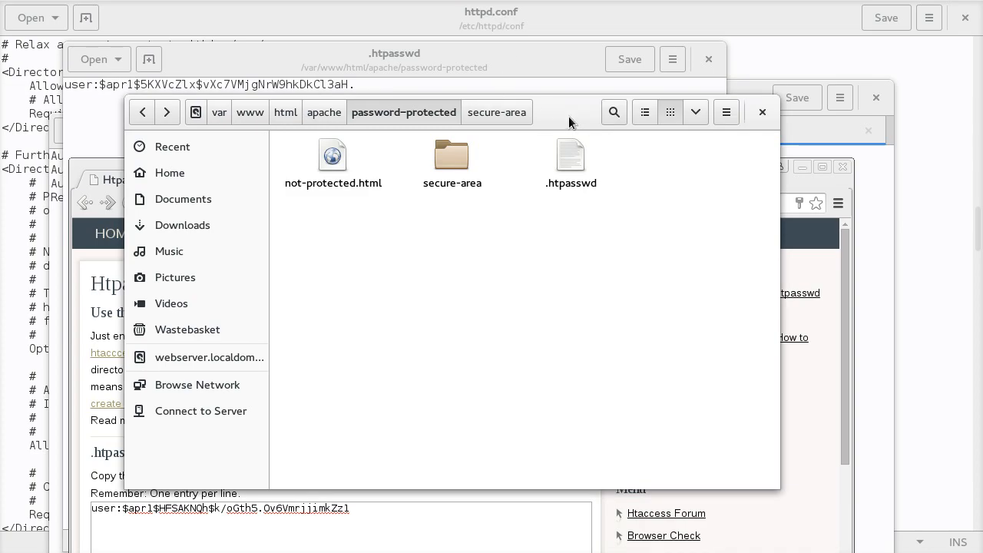
mouse_move(569, 117)
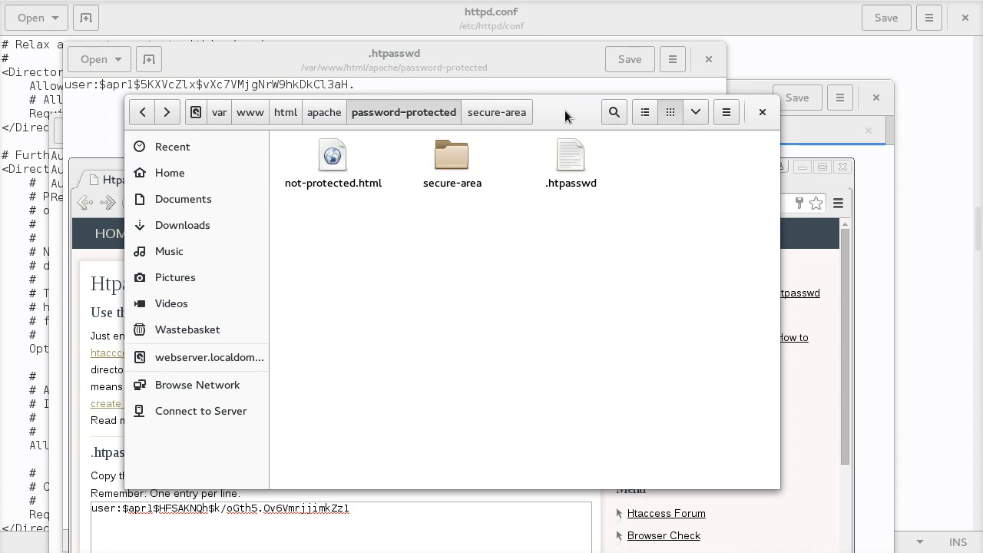
mouse_move(567, 117)
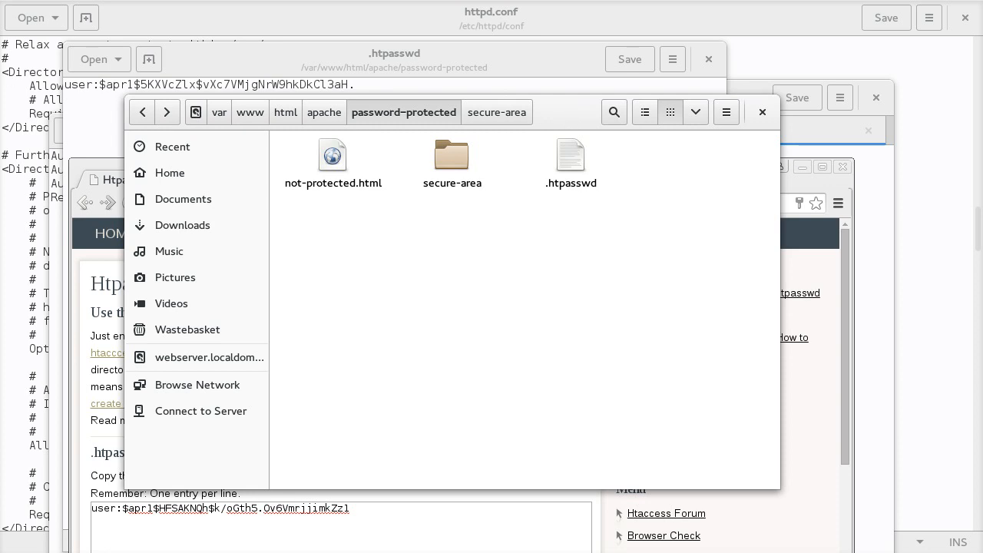
mouse_move(68, 174)
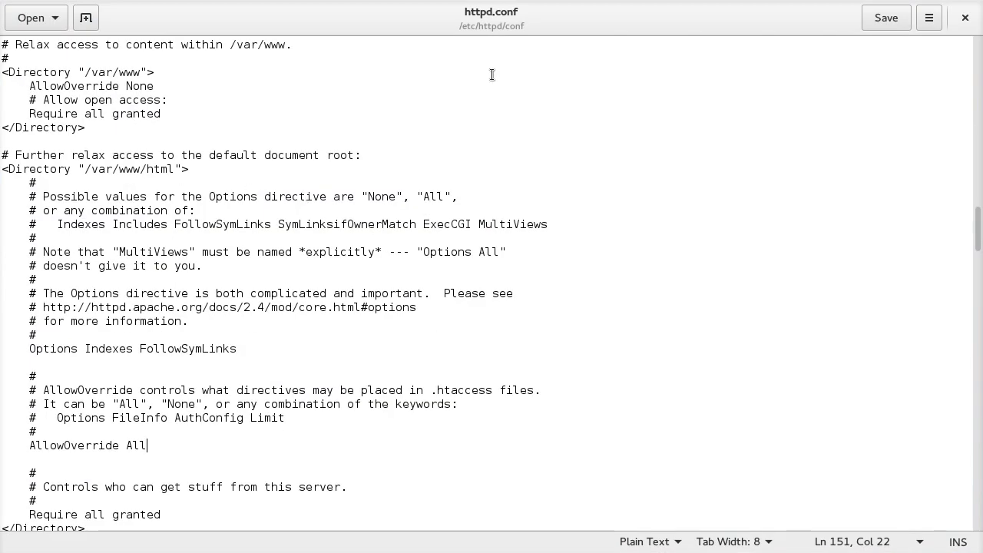
mouse_move(499, 92)
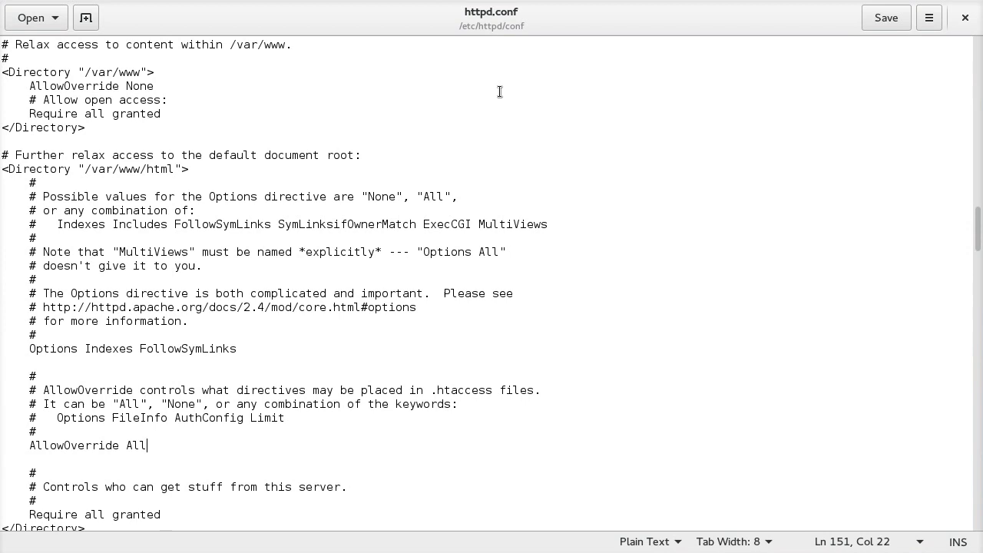
mouse_move(471, 36)
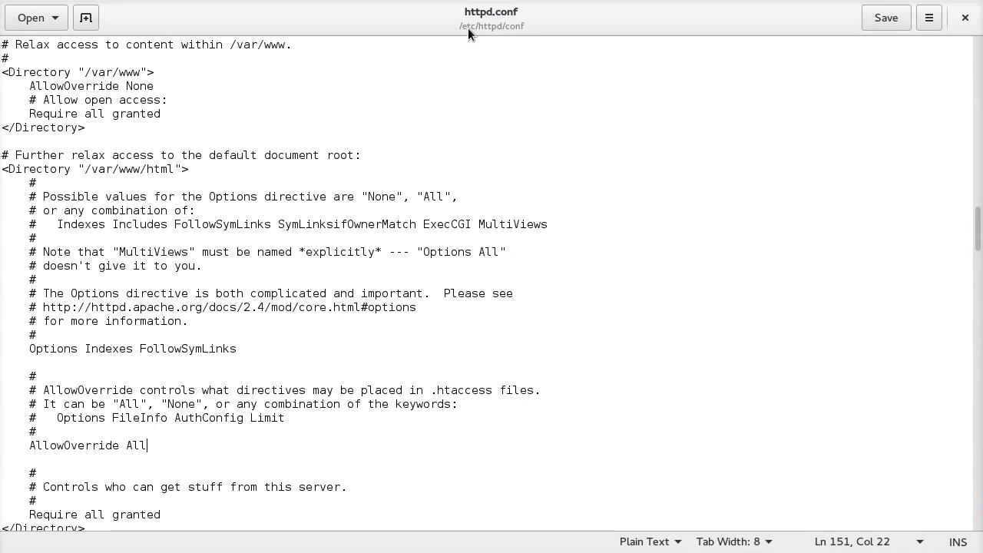
mouse_move(514, 36)
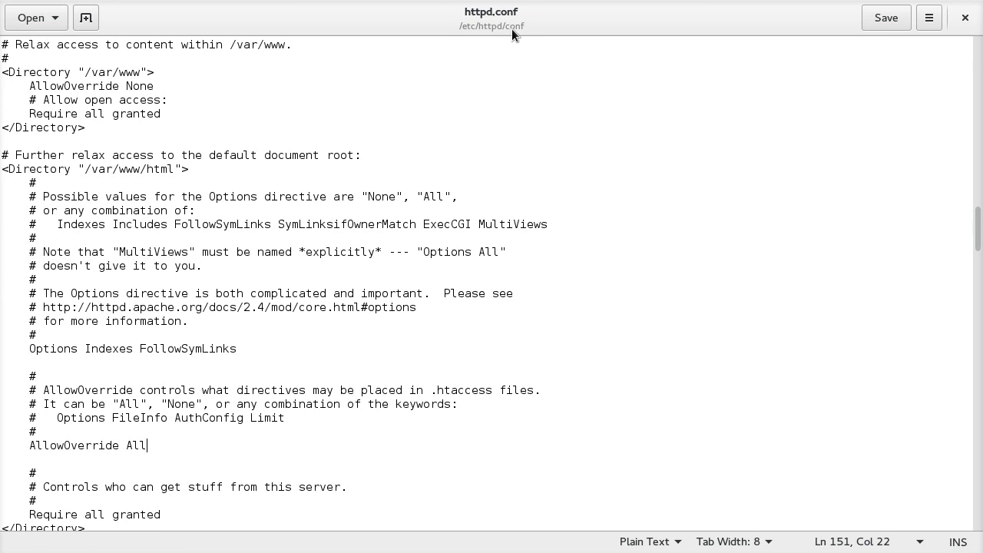
mouse_move(509, 37)
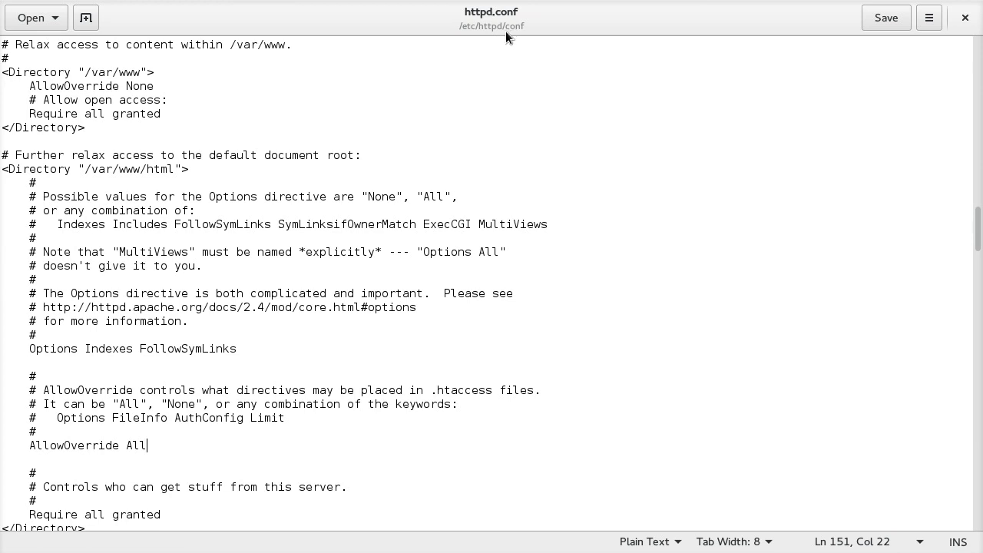
mouse_move(141, 212)
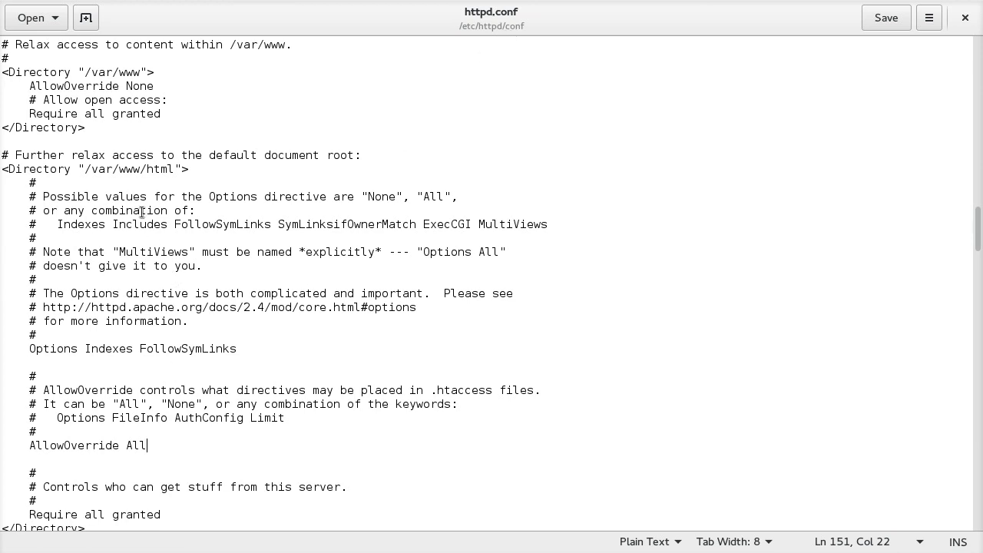
mouse_move(13, 175)
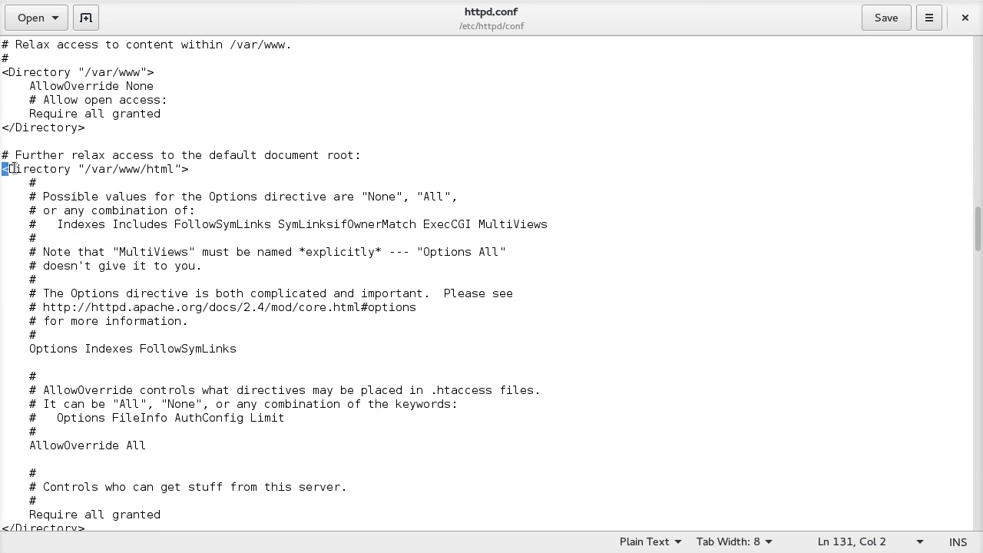
Select the /var/www/html Directory block and change AllowOverride from All to None
left_click_drag(12, 169, 192, 515)
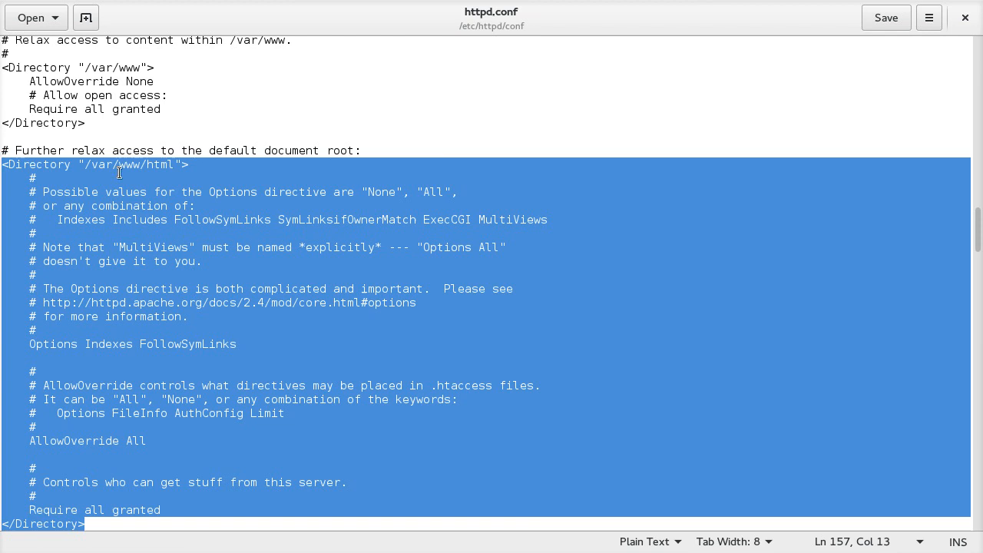
mouse_move(138, 401)
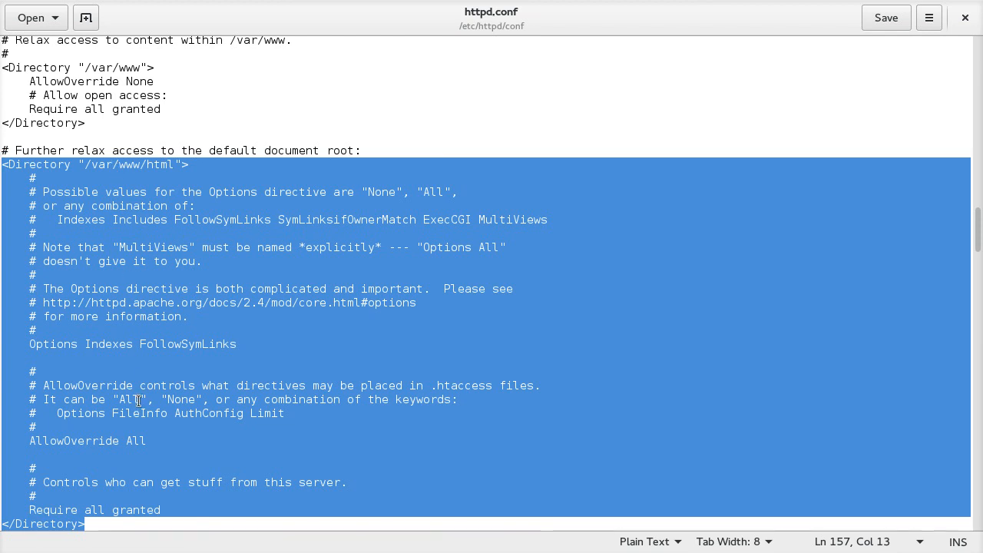
scroll("down", 3)
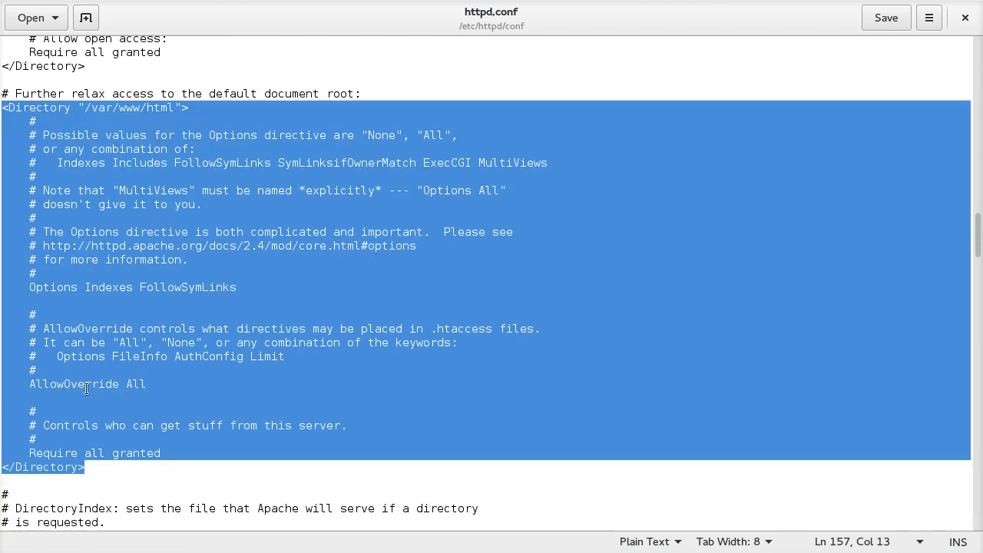
double_click(132, 384)
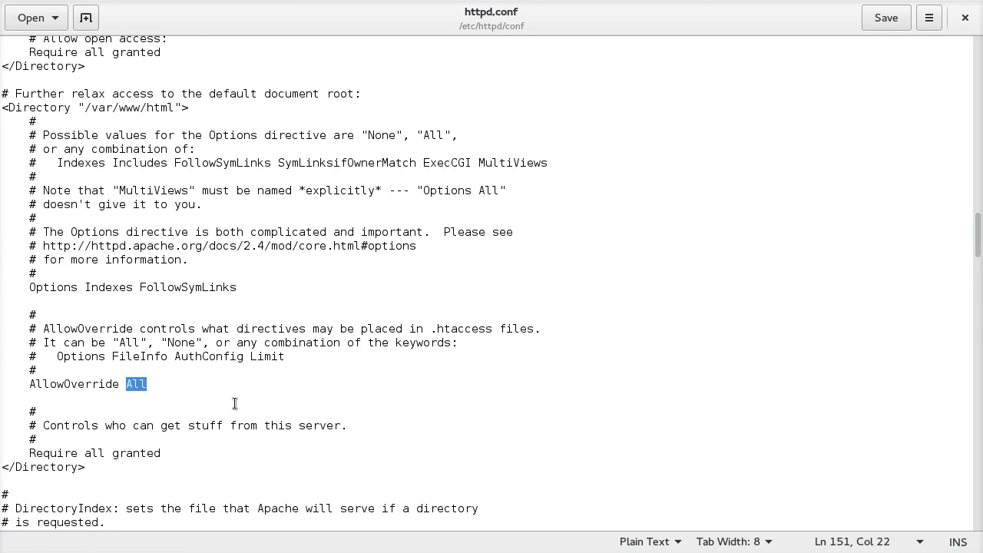
type("None")
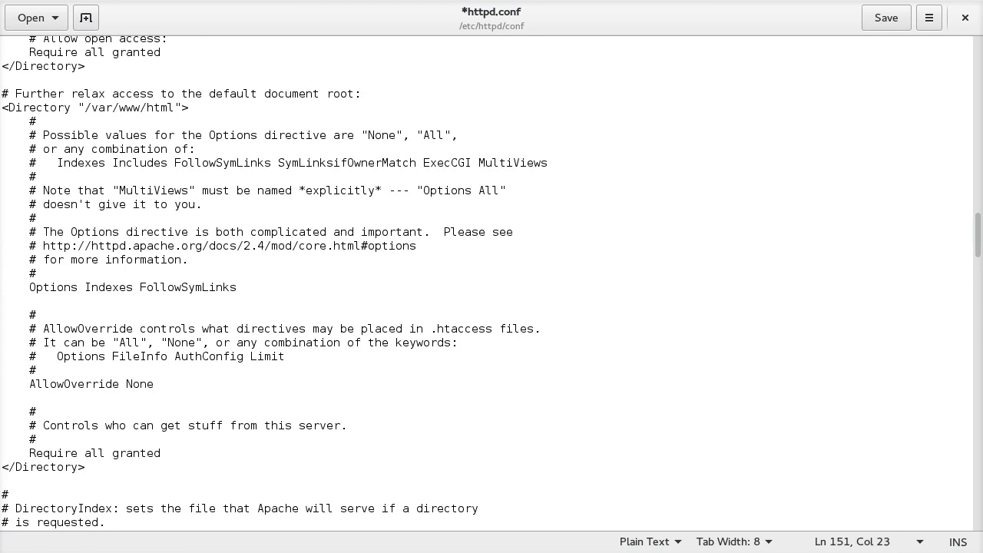
Restore the AllowOverride value to All
left_click(154, 384)
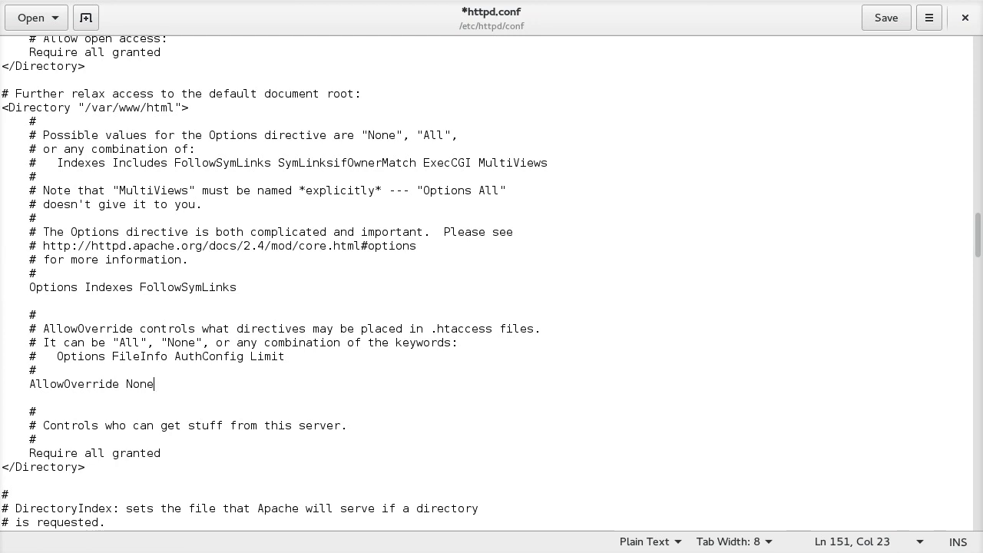
key("BackSpace")
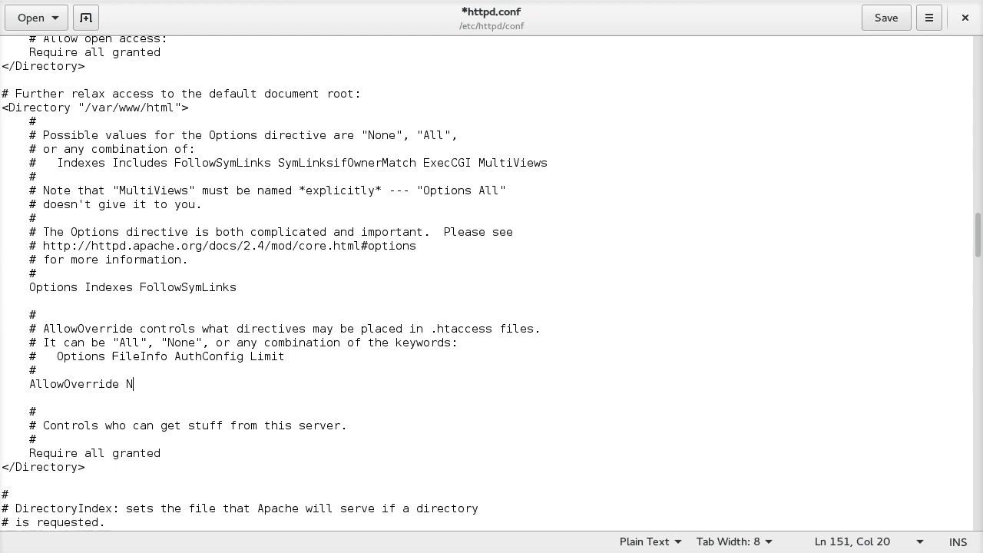
type("ll")
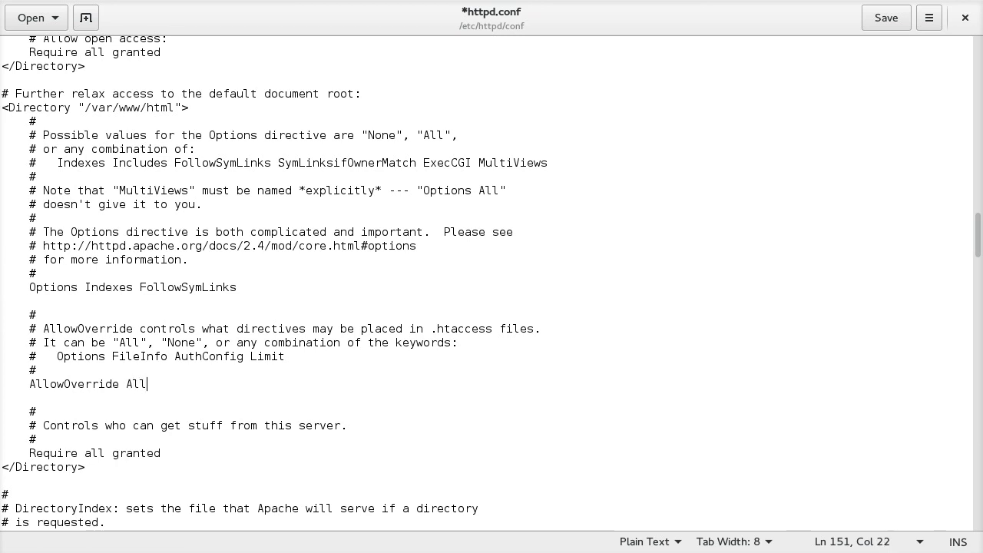
left_click(886, 17)
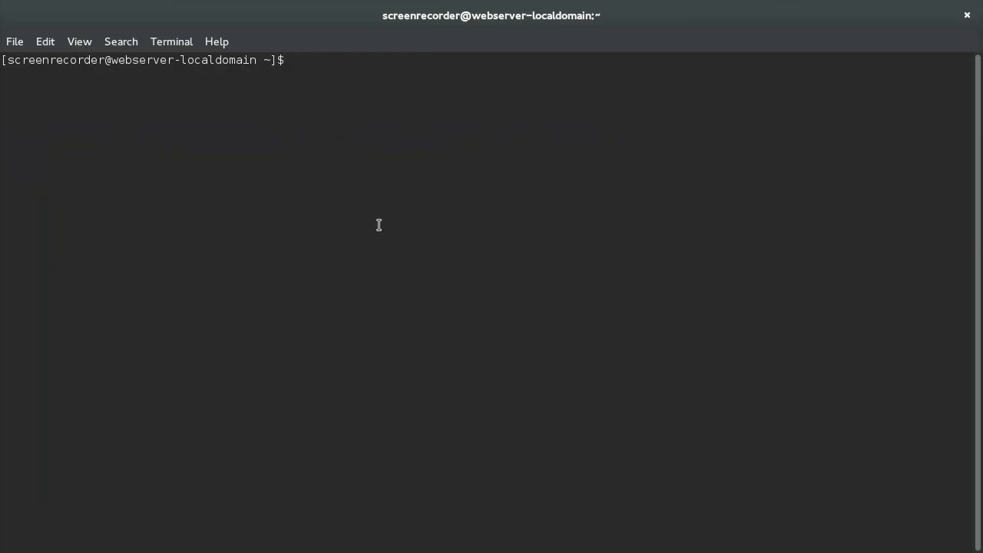
Enter 'sudo service httpd restart' in the terminal to restart httpd
type("sudo")
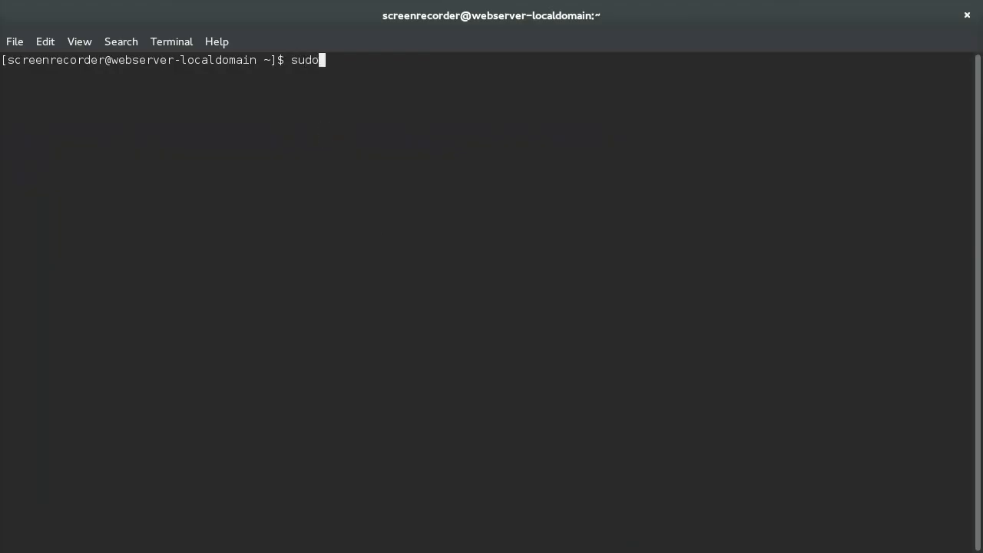
type("service")
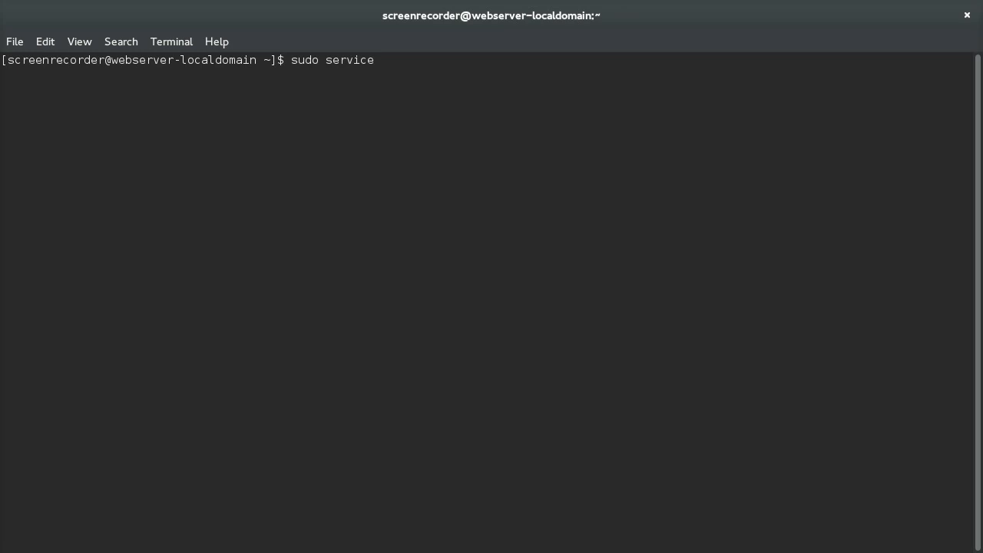
type("httpd")
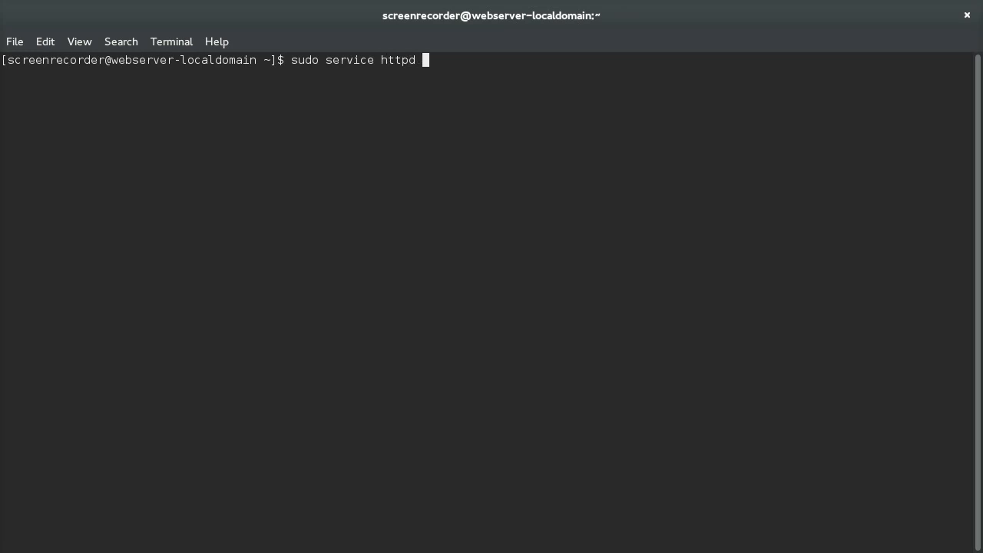
type("restart")
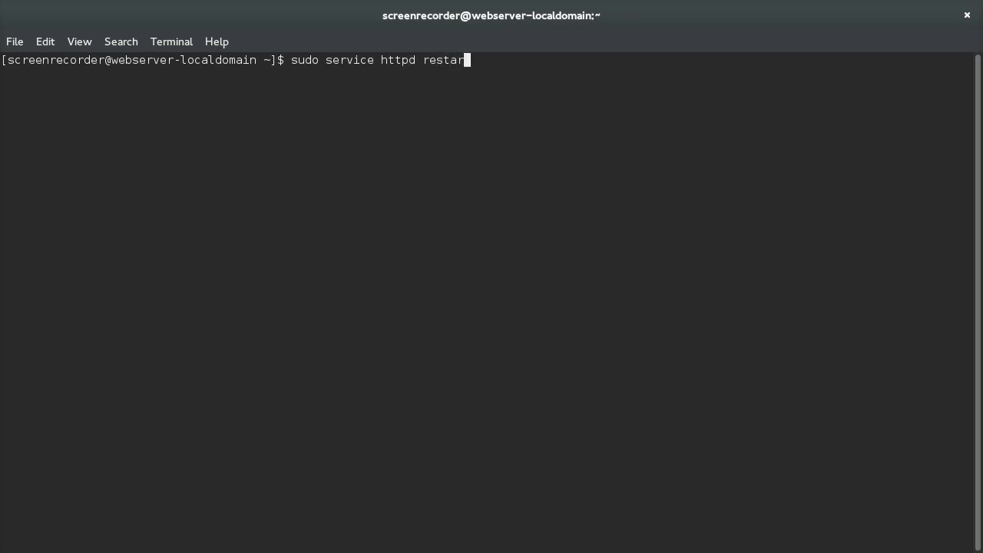
type("t")
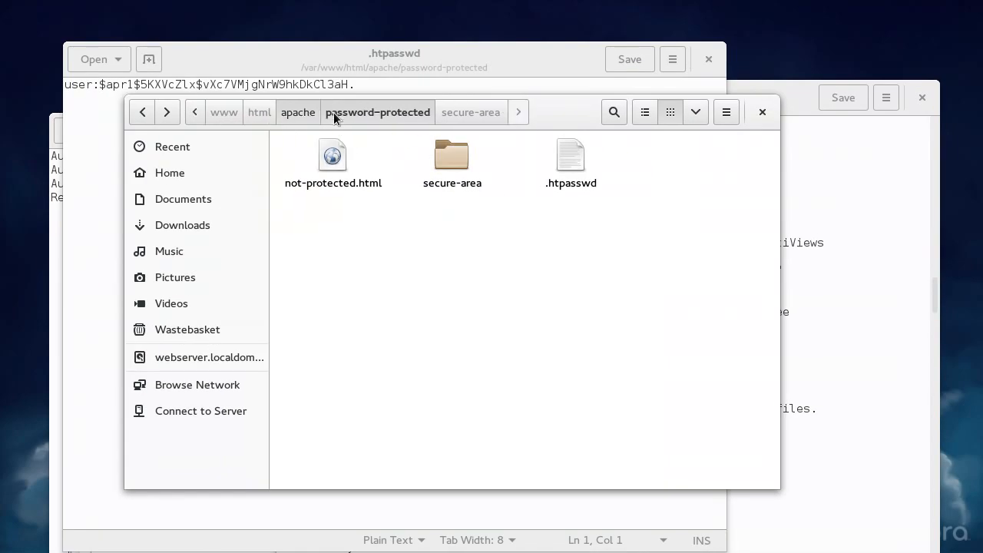
Go up to the apache folder, open password-protected, and select not-protected.html
left_click(297, 112)
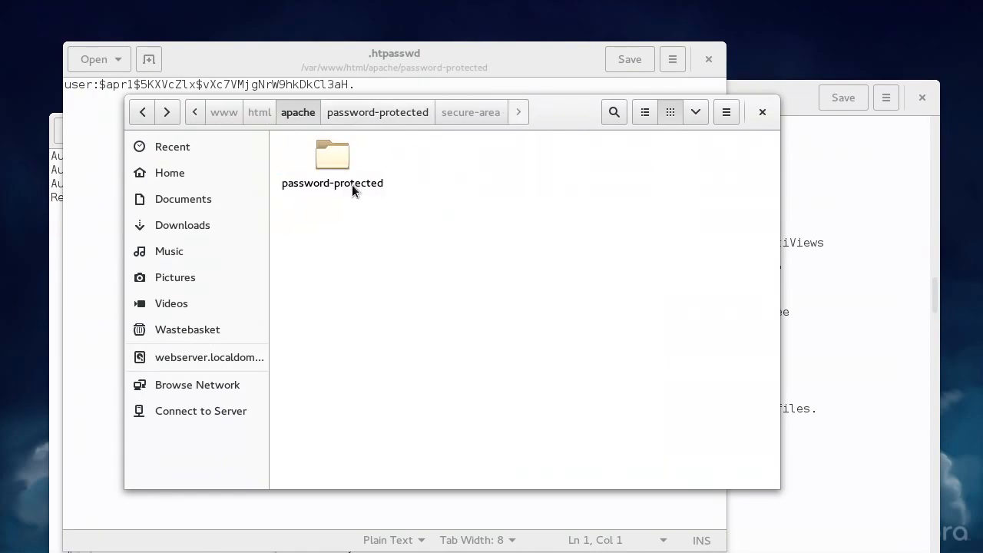
double_click(332, 154)
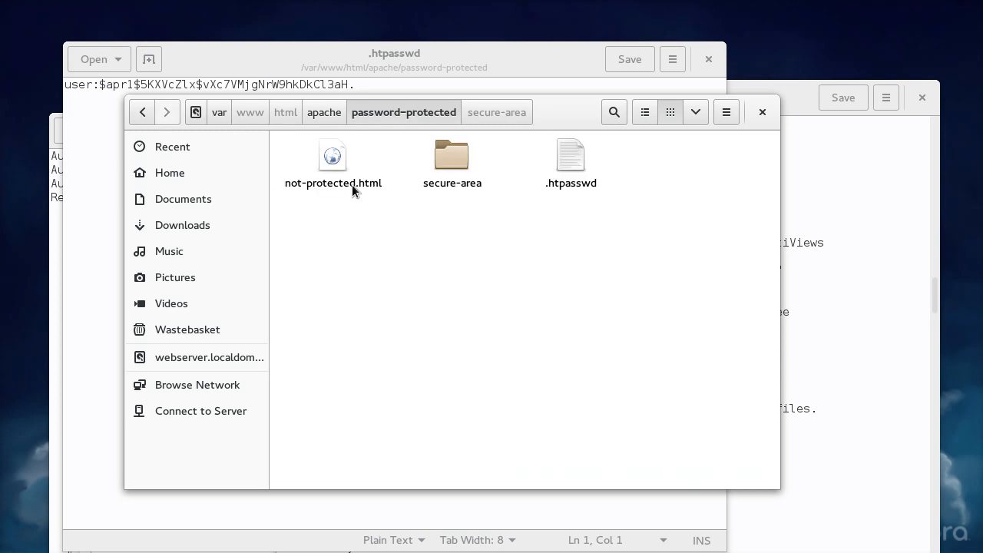
mouse_move(499, 166)
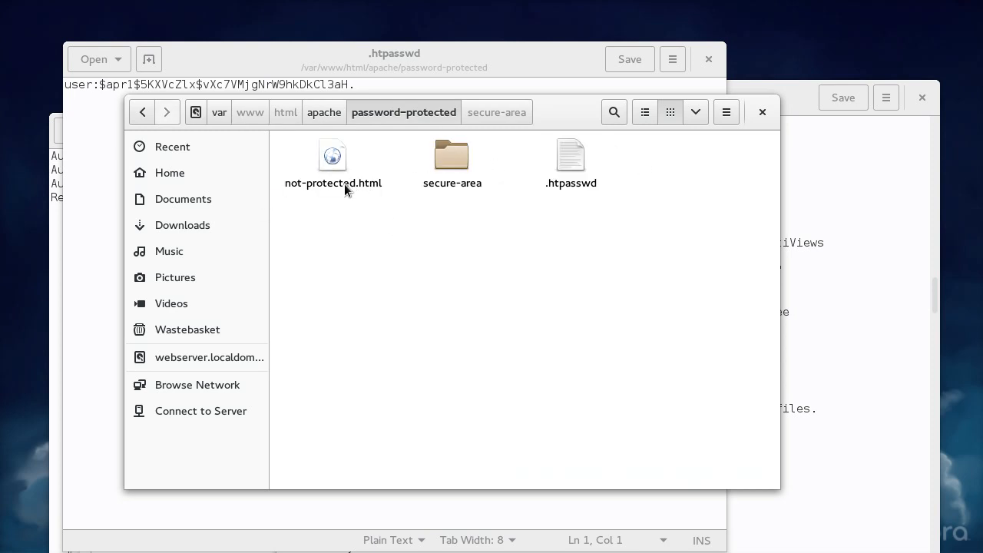
left_click(333, 161)
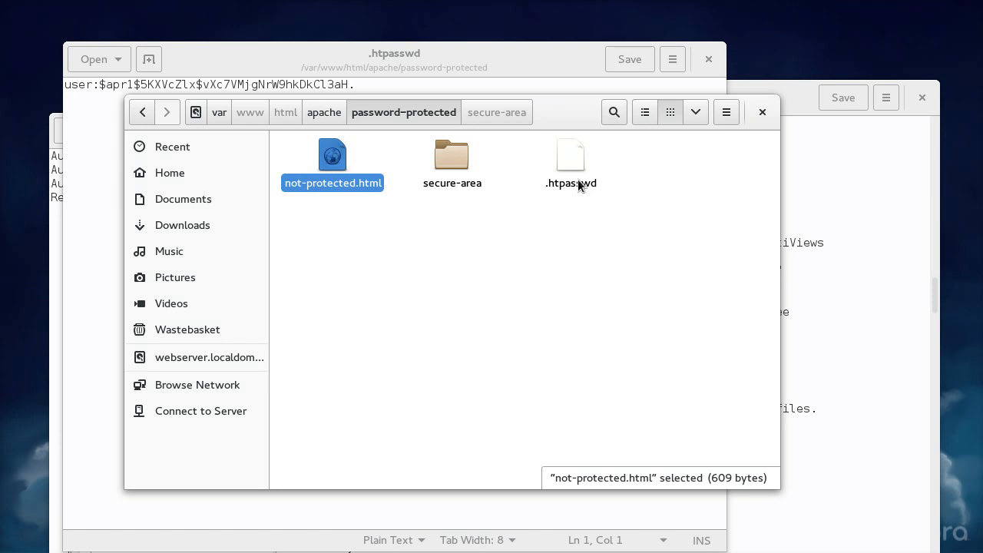
mouse_move(442, 188)
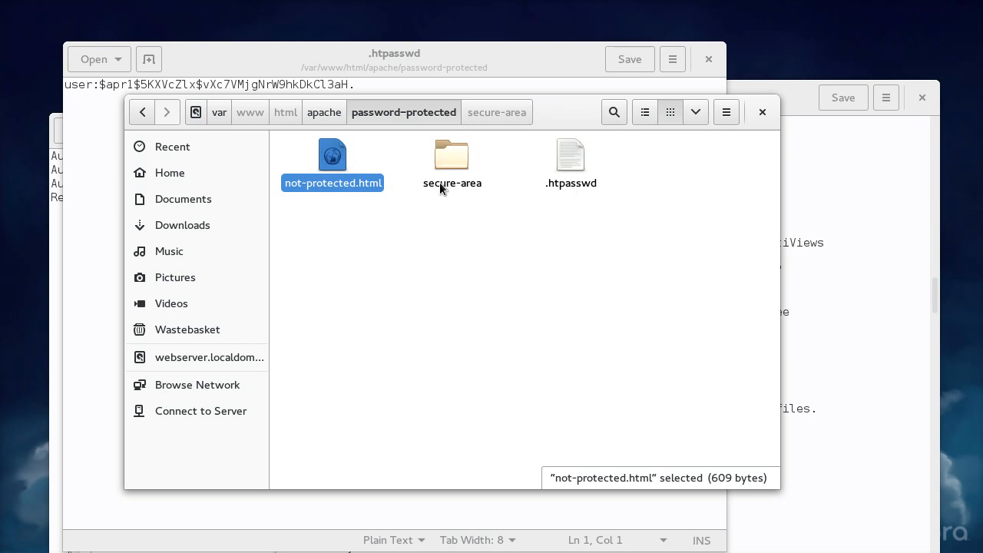
Open secure-area to view protected-file.html, return, and open .htpasswd
double_click(452, 154)
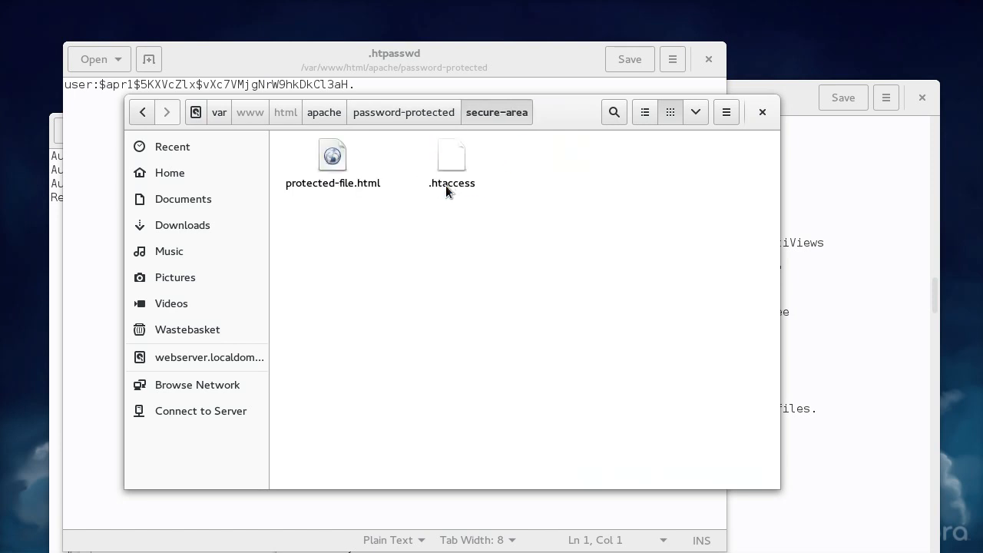
left_click(332, 155)
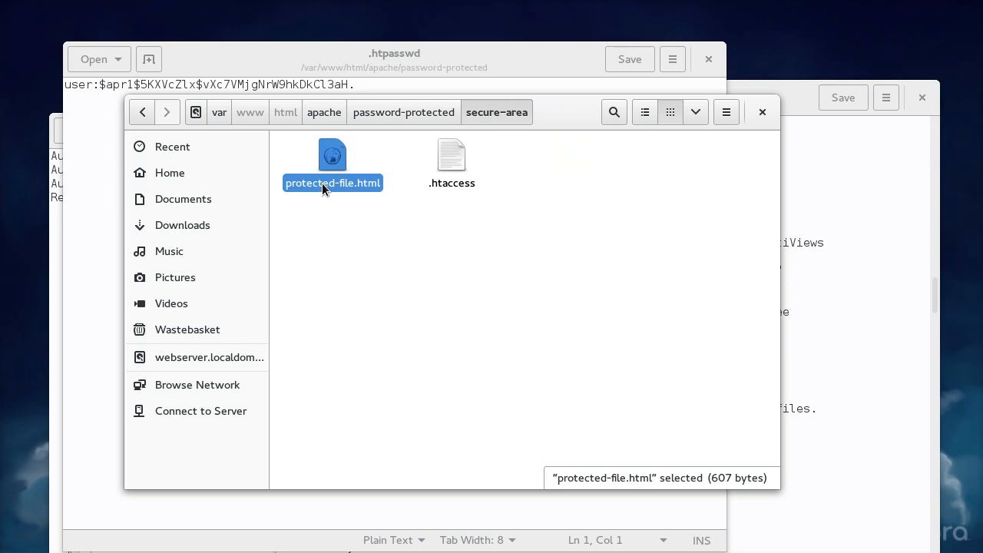
mouse_move(457, 190)
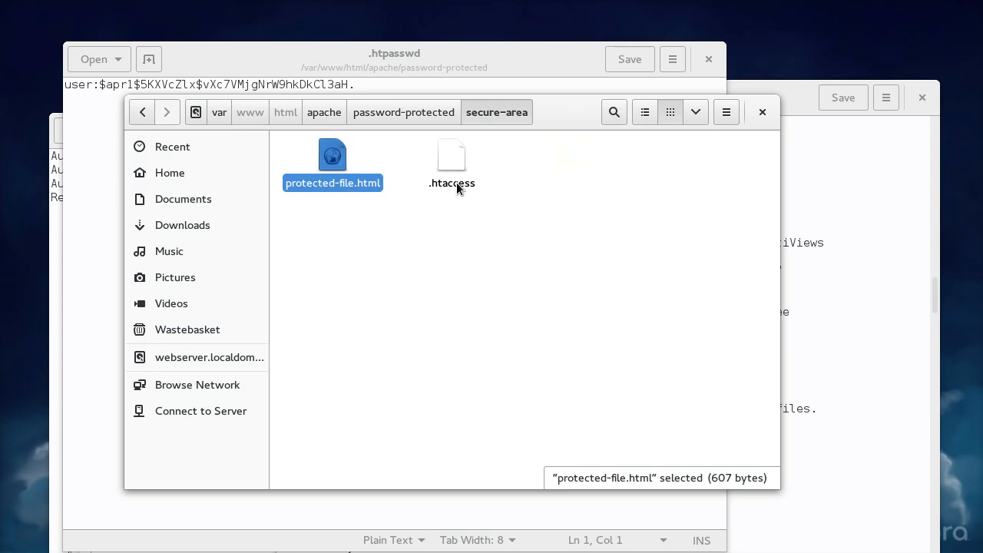
left_click(452, 154)
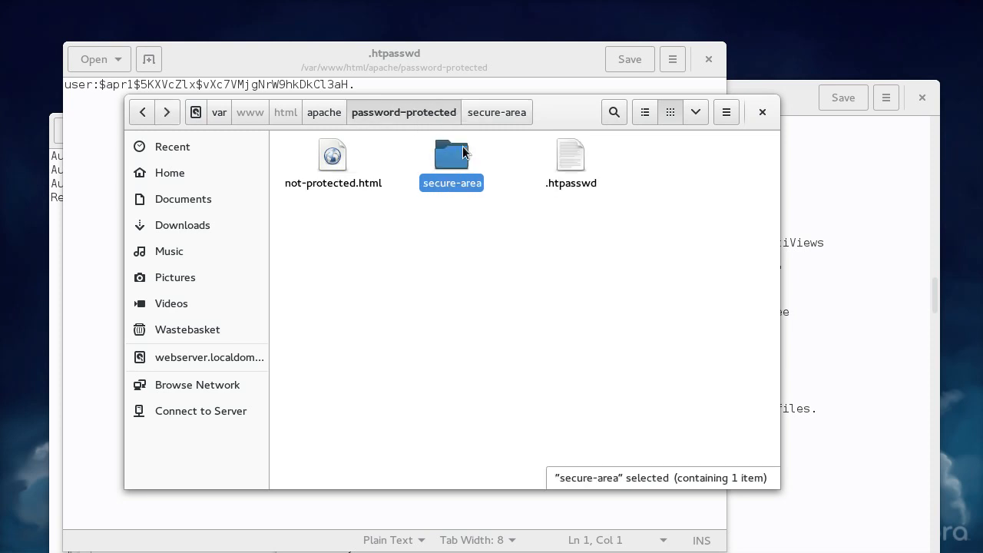
left_click(571, 154)
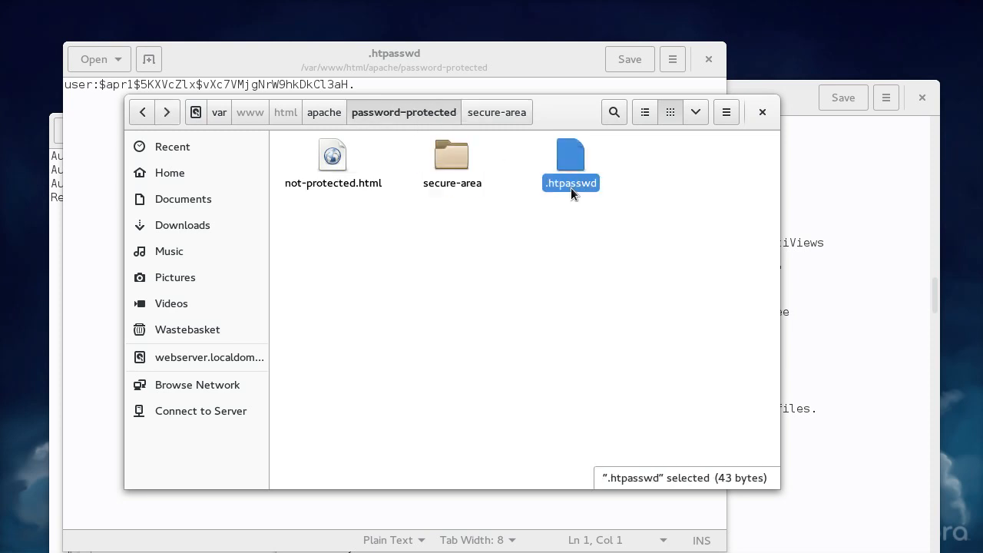
double_click(452, 156)
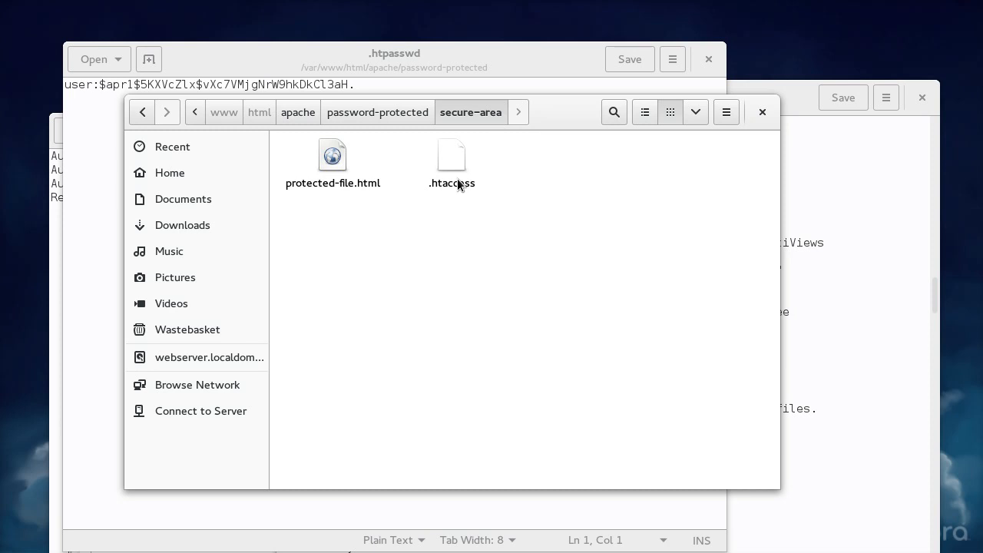
Open .htaccess in gedit with Open With, choosing Edit Anyway
right_click(451, 161)
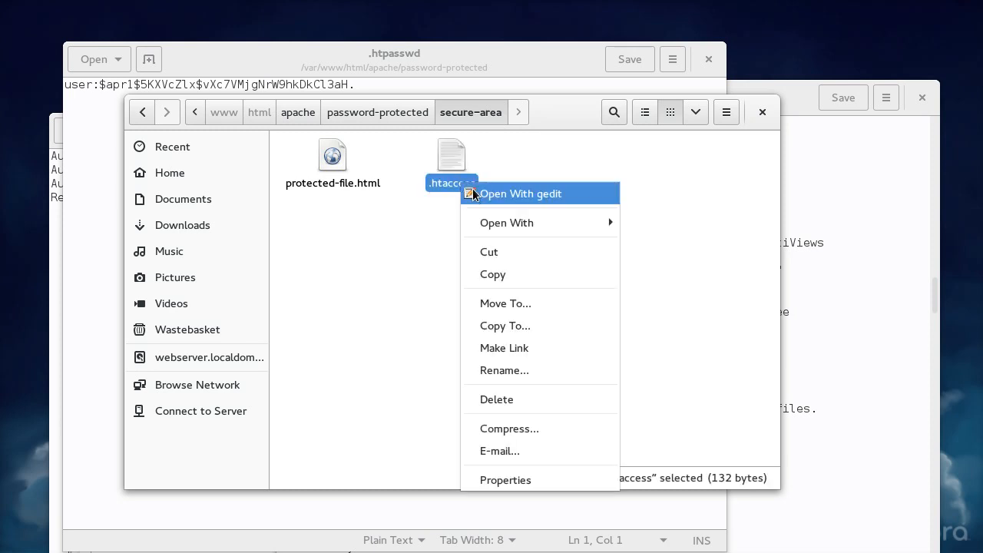
left_click(522, 193)
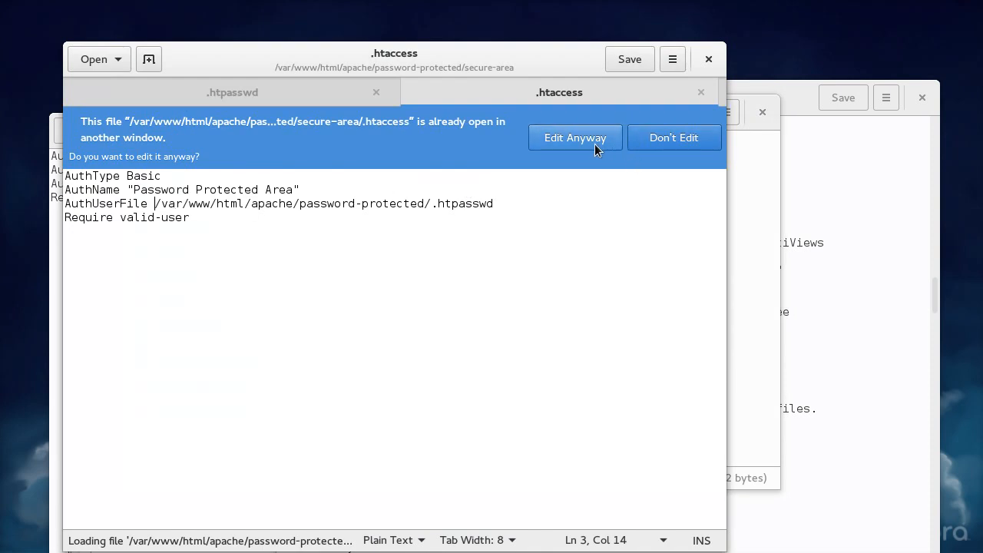
left_click(575, 138)
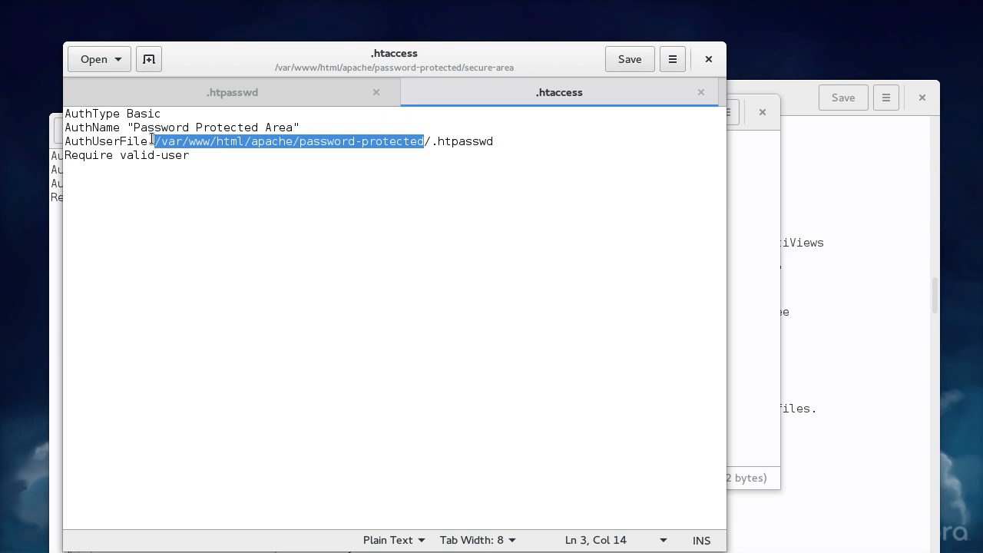
type("..")
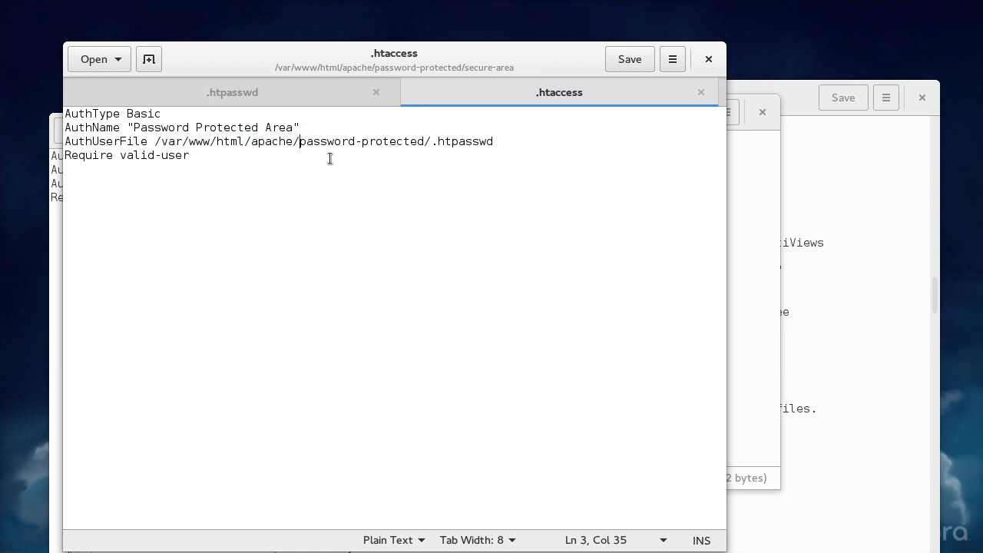
In the .htpasswd tab, retype the 'test:' user entry and save the file
left_click(232, 92)
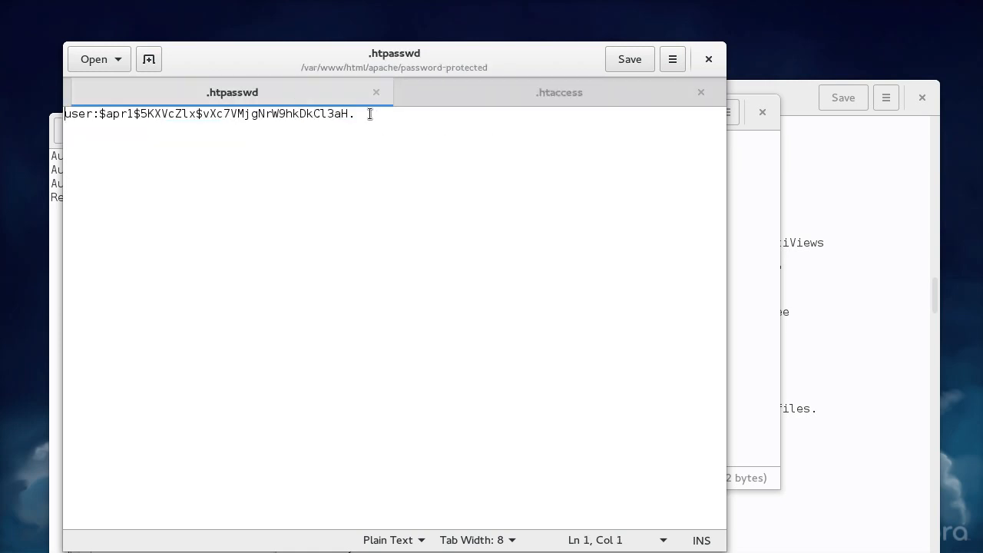
left_click(355, 113)
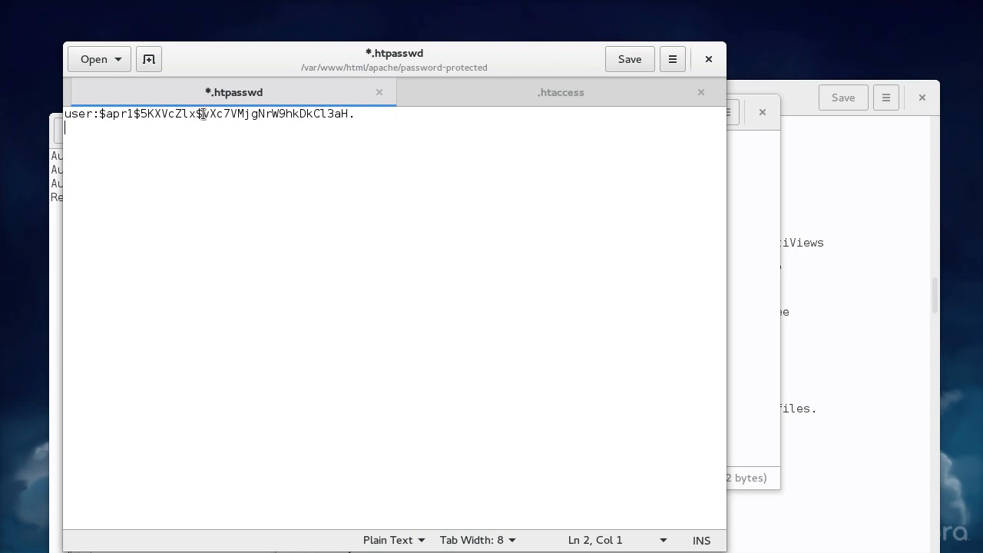
type("test")
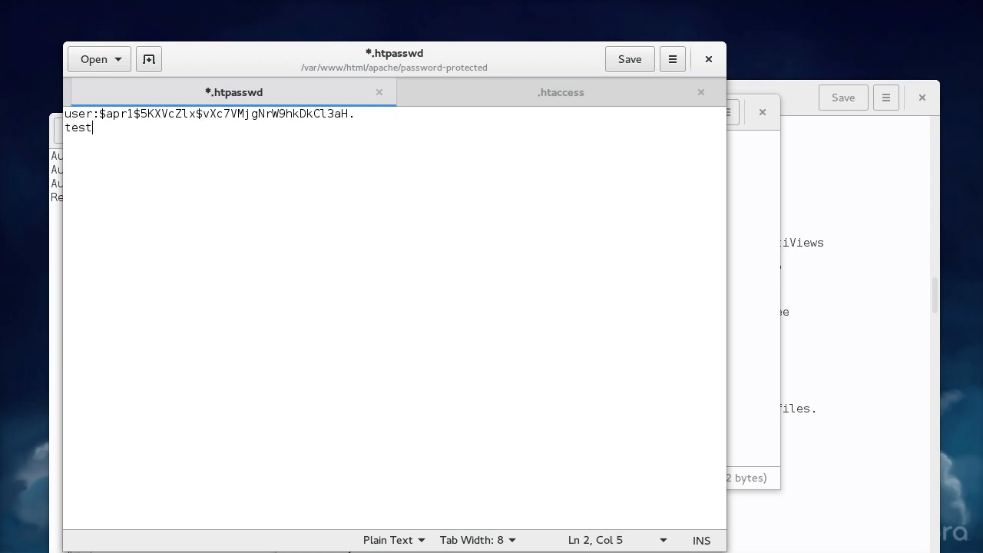
type(":")
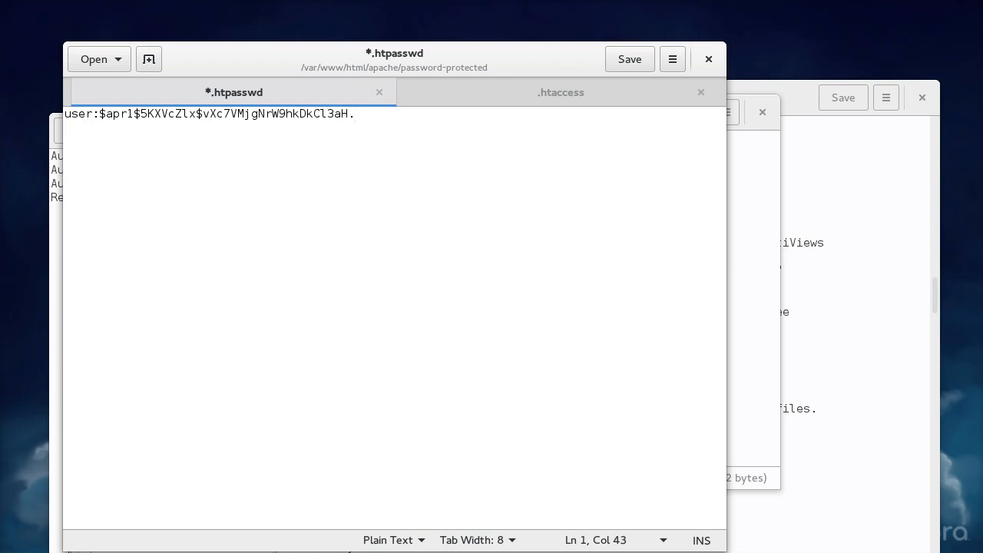
left_click(629, 59)
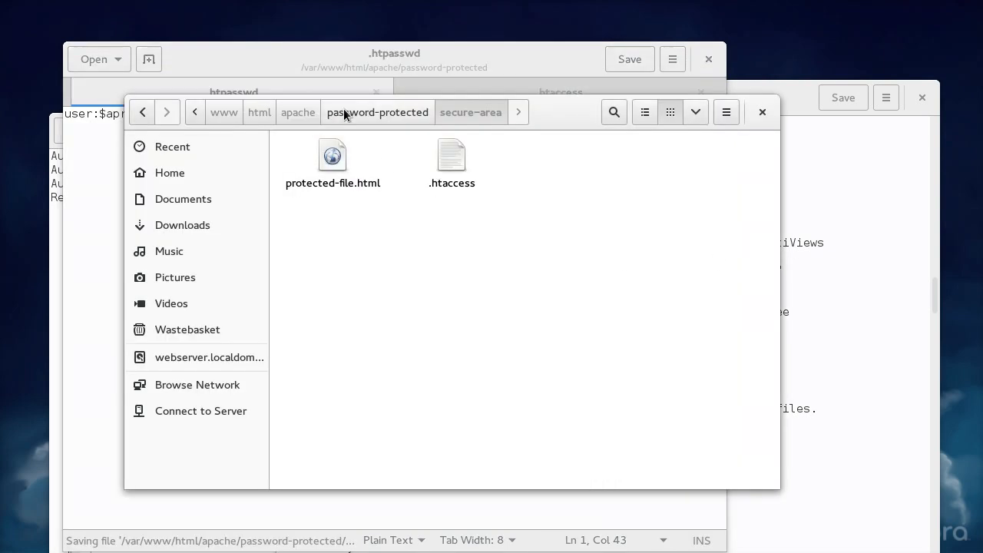
Open not-protected.html in gedit from its right-click Open With menu
right_click(331, 162)
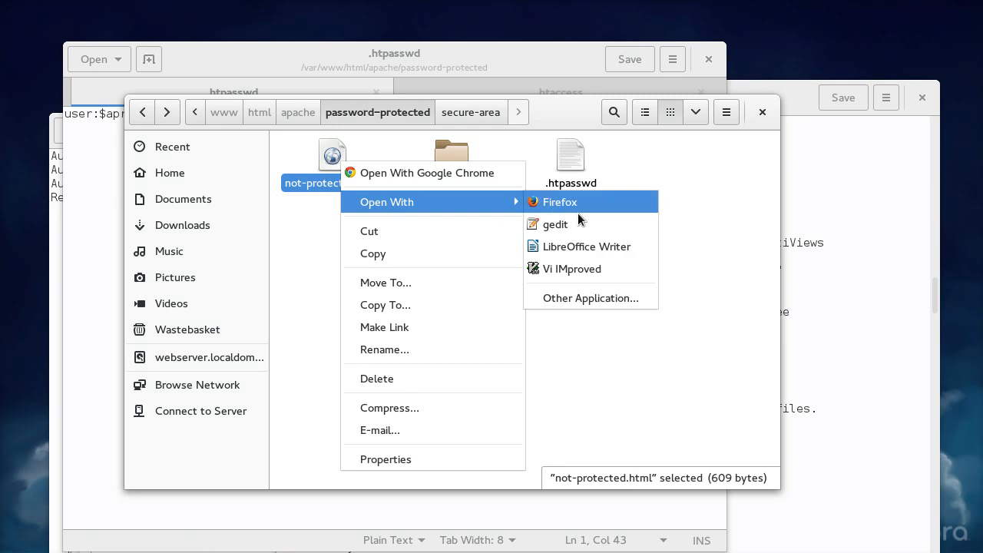
left_click(555, 224)
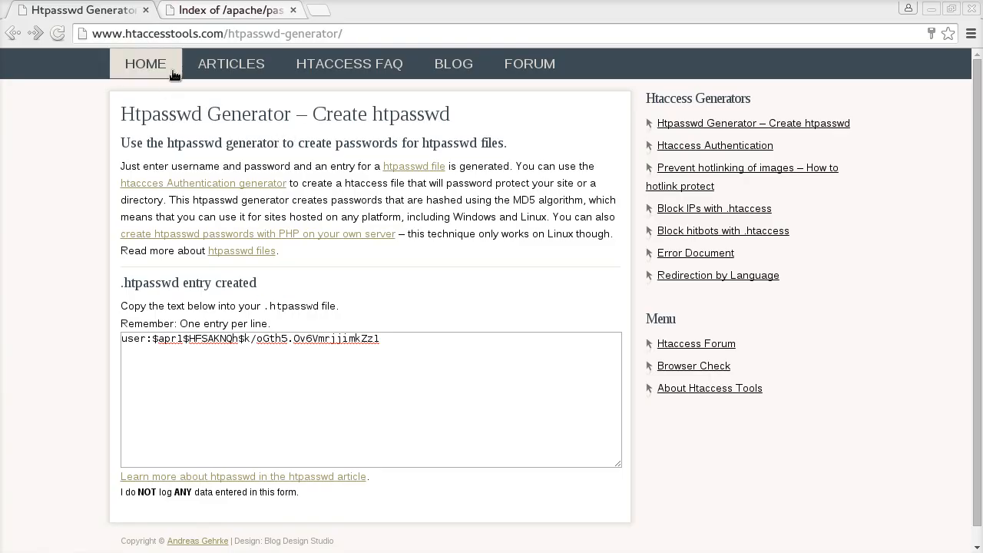
right_click(215, 34)
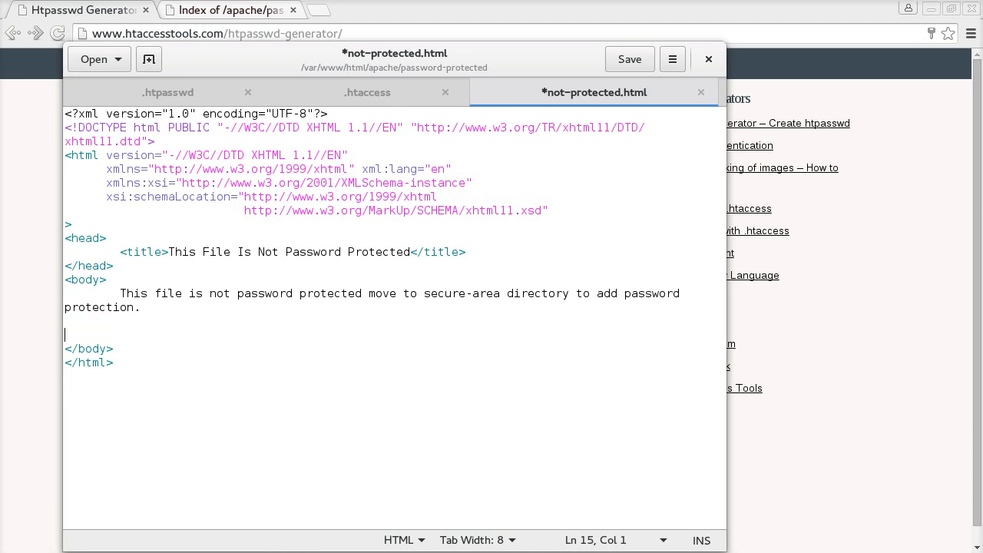
Add a <br/> and an 'online password tool' link to the htpasswd generator
type("<")
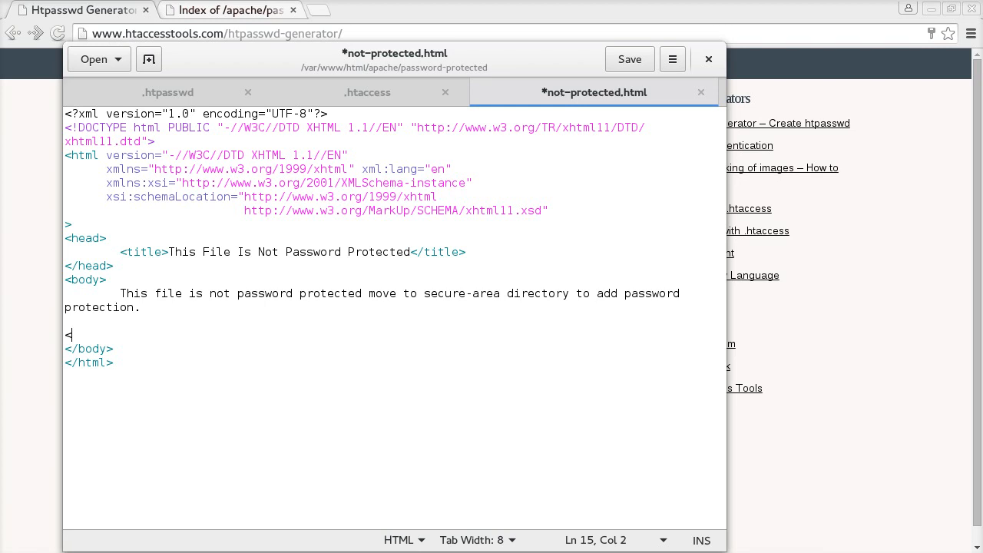
type("a href=\"http://www.htaccesstools.com/htpasswd-generator/")
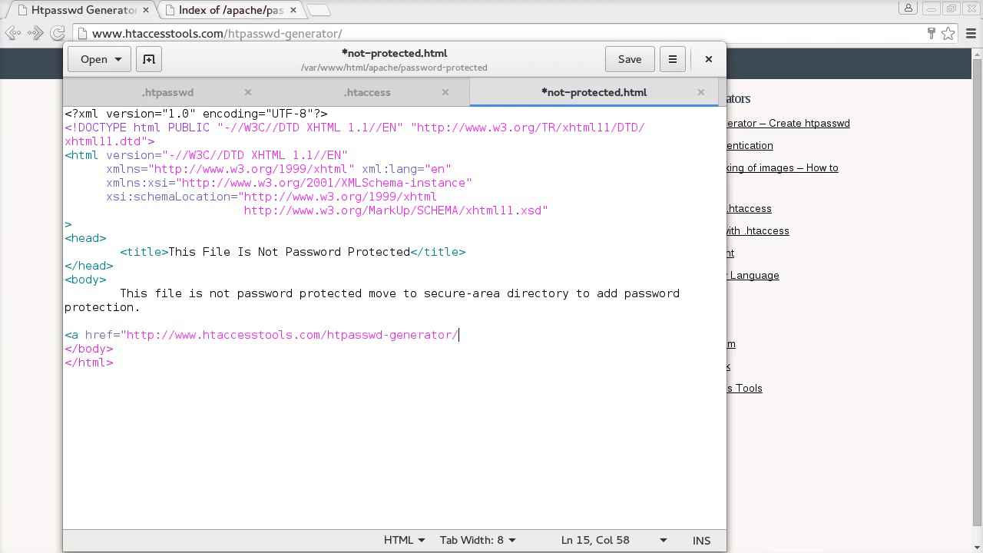
type("\">")
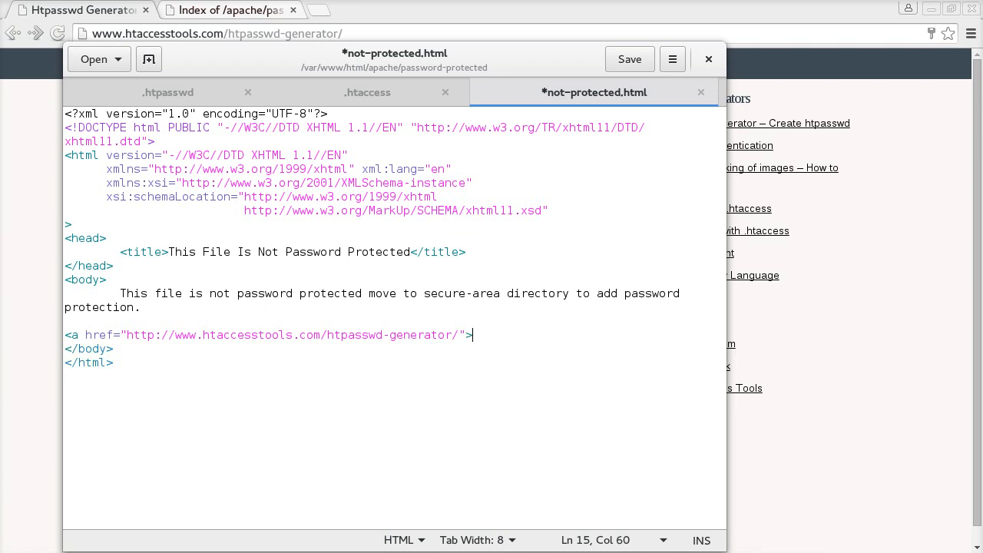
type("</a>")
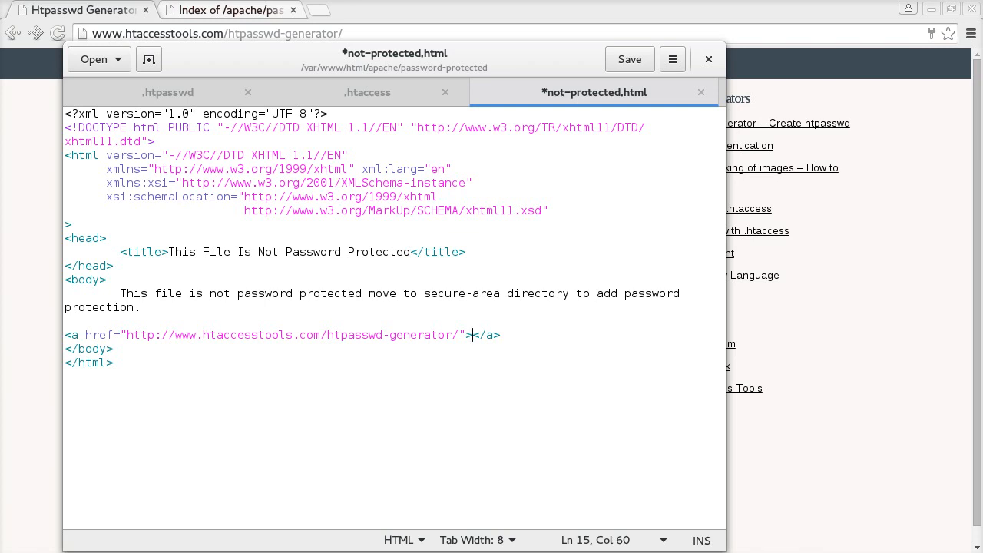
type("HT A")
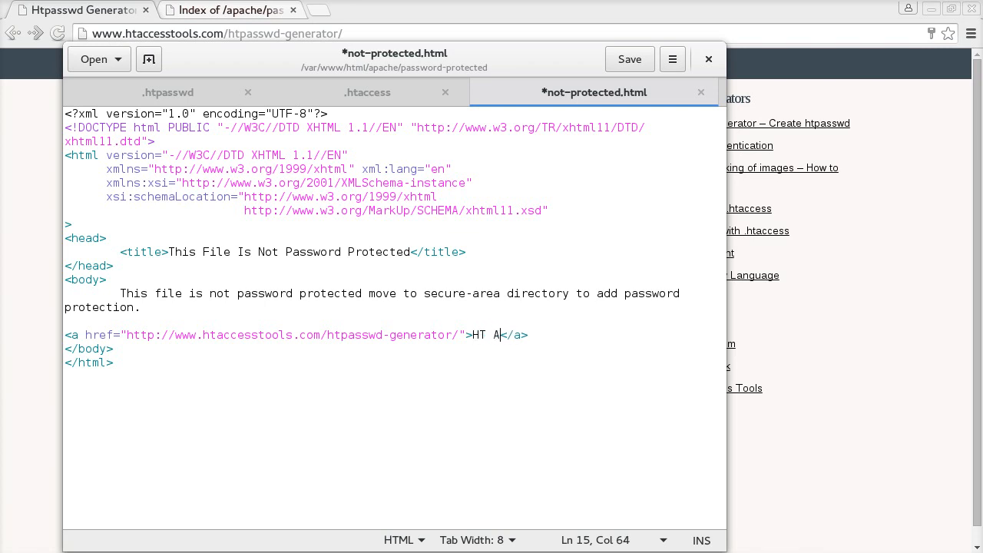
type("C")
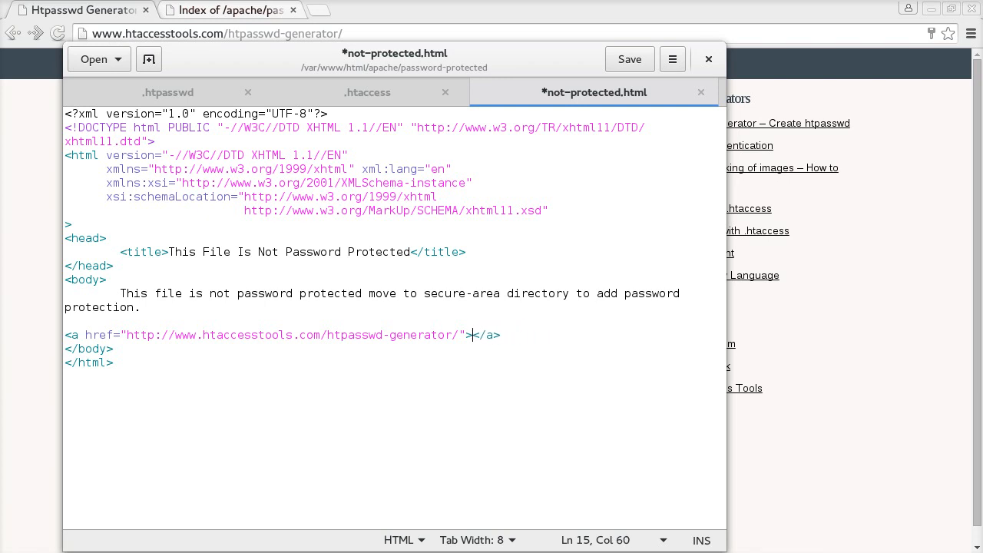
type("passw")
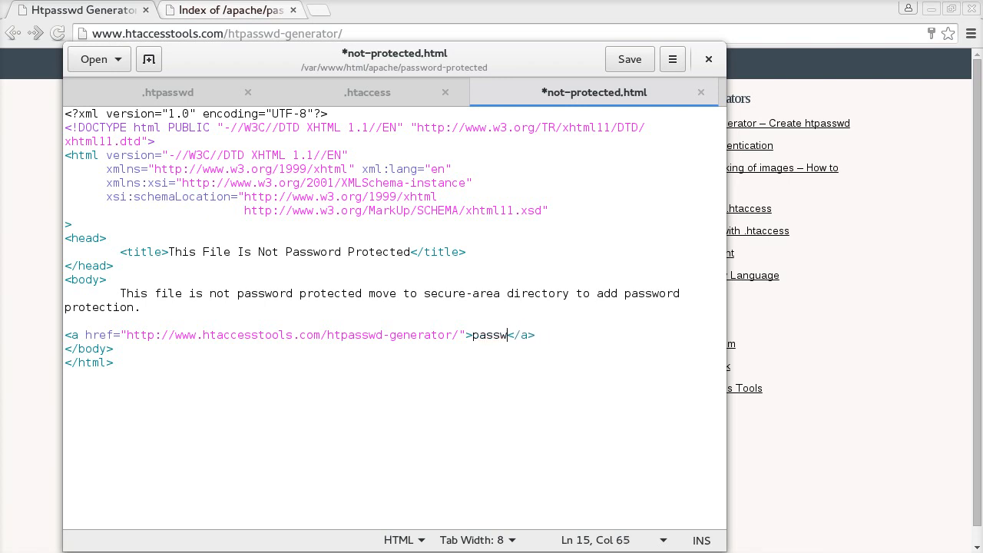
type("ord tool")
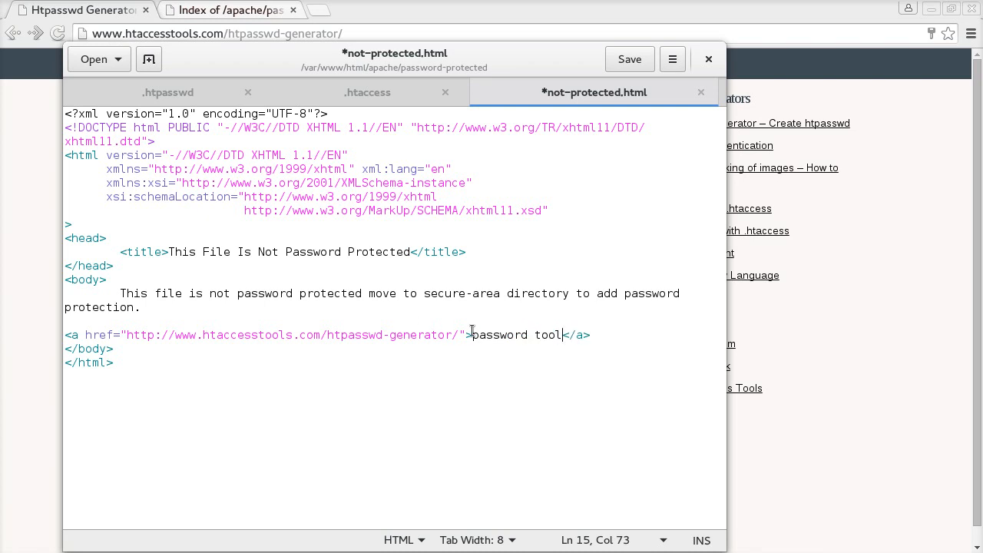
type("online")
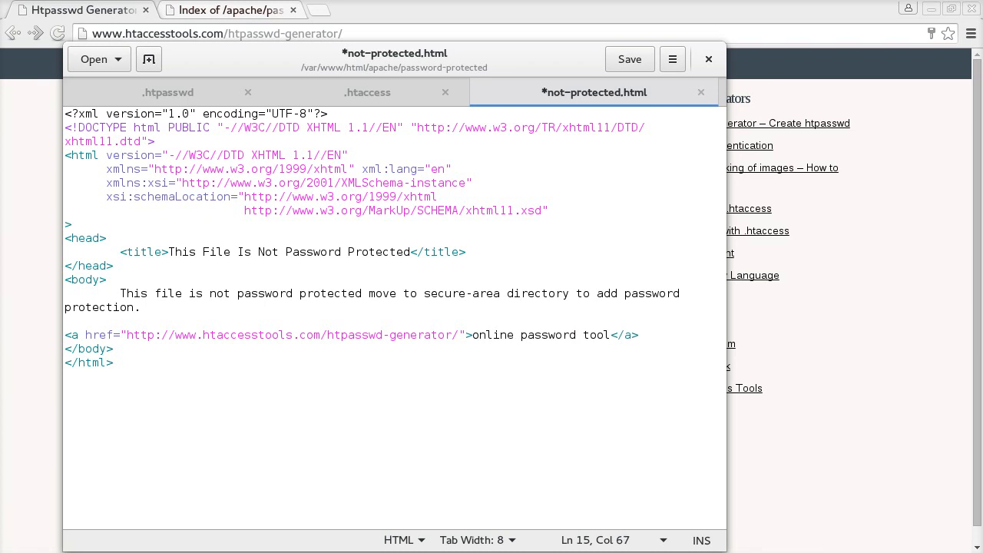
left_click(107, 307)
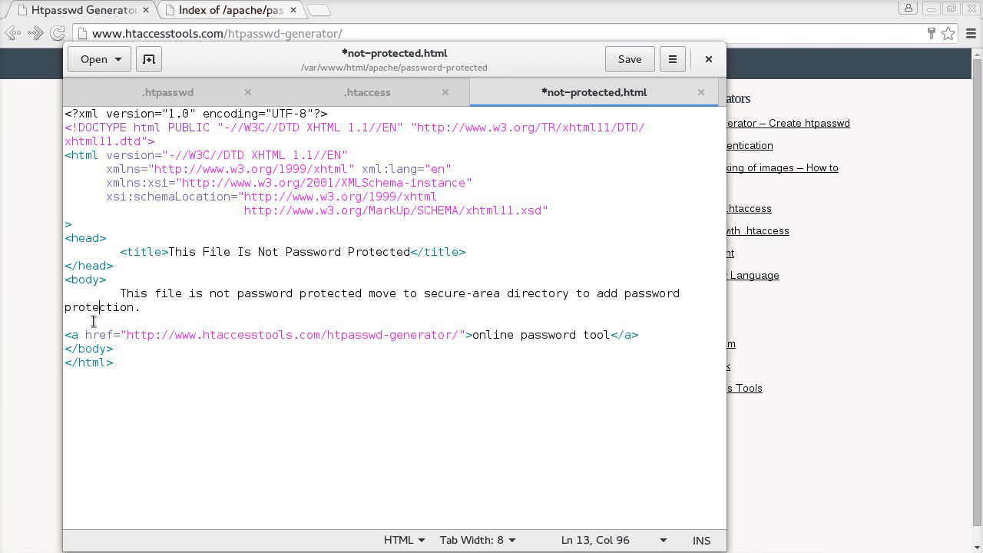
type("<br/>")
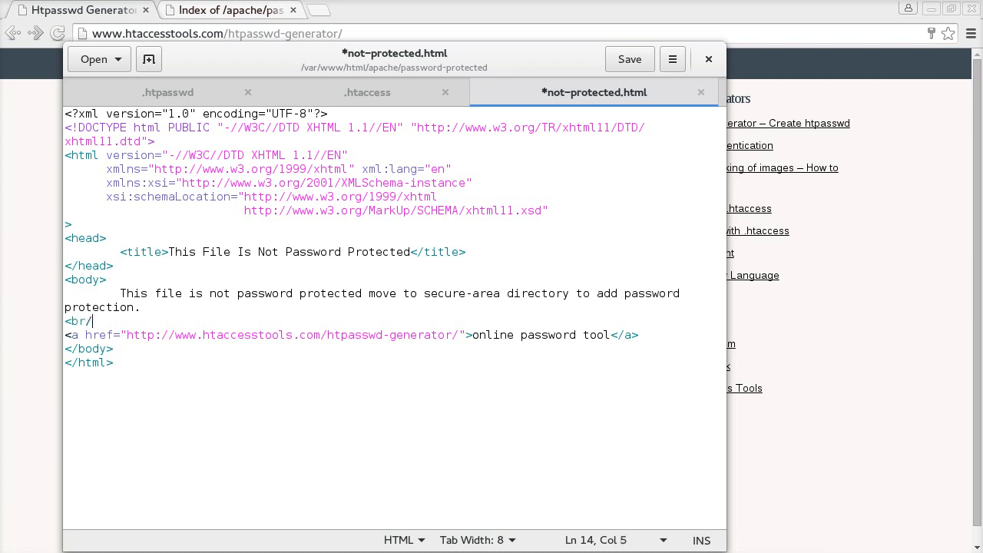